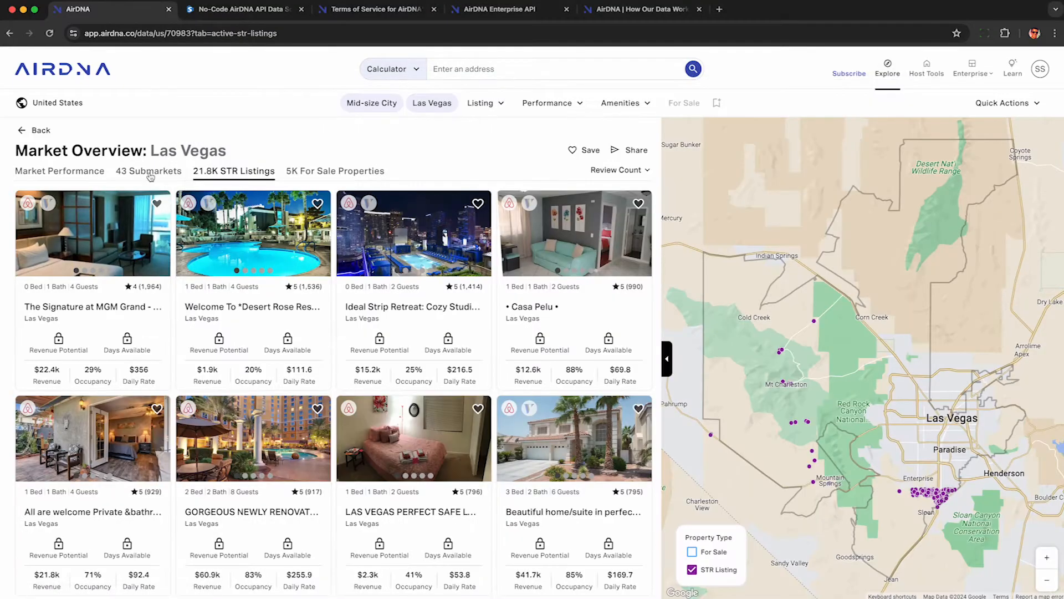
Try the Las Vegas Submarkets tab, dismiss the popup, and return to the 107-market US list
{"action": "left_click", "coordinate": [148, 171]}
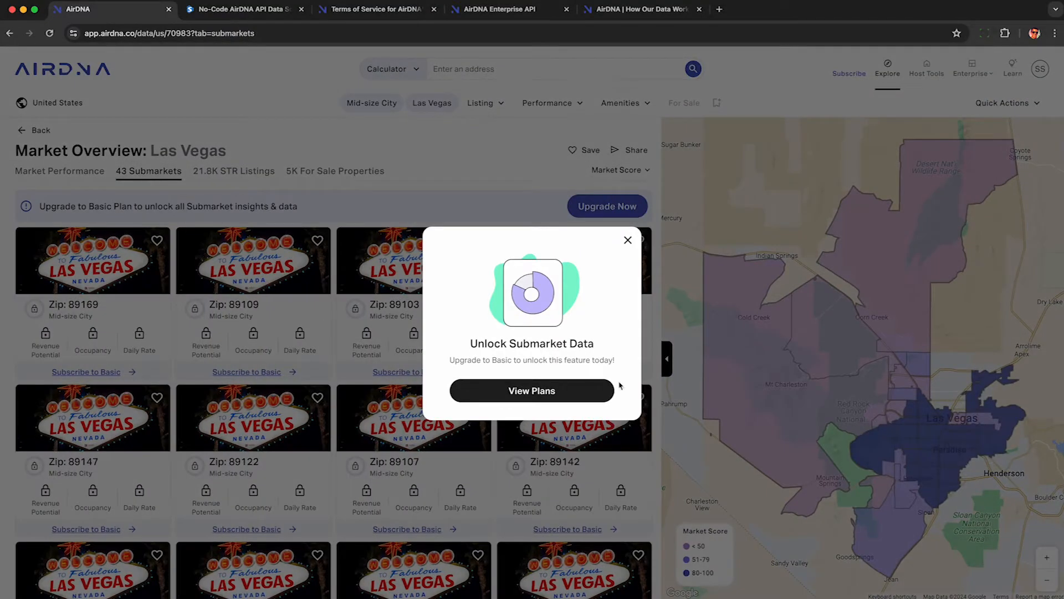
{"action": "left_click", "coordinate": [372, 9]}
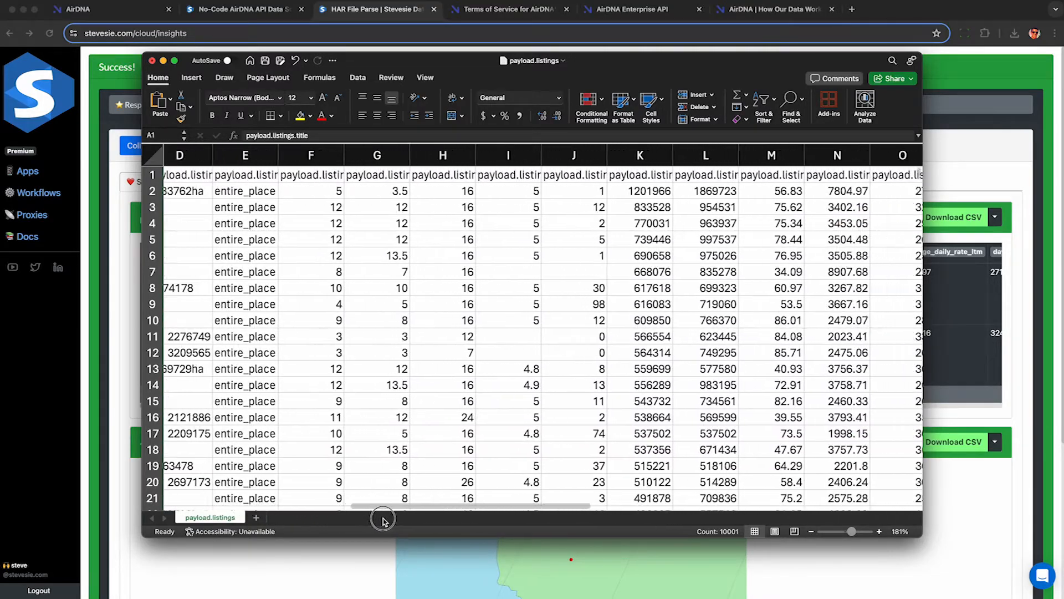
{"action": "left_click", "coordinate": [95, 8]}
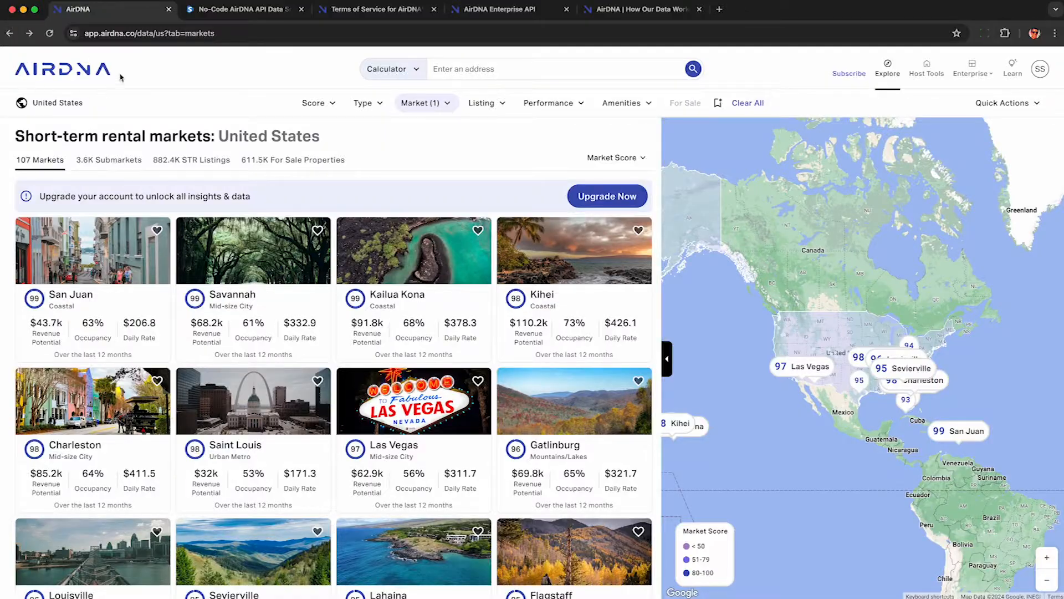
{"action": "mouse_move", "coordinate": [40, 56]}
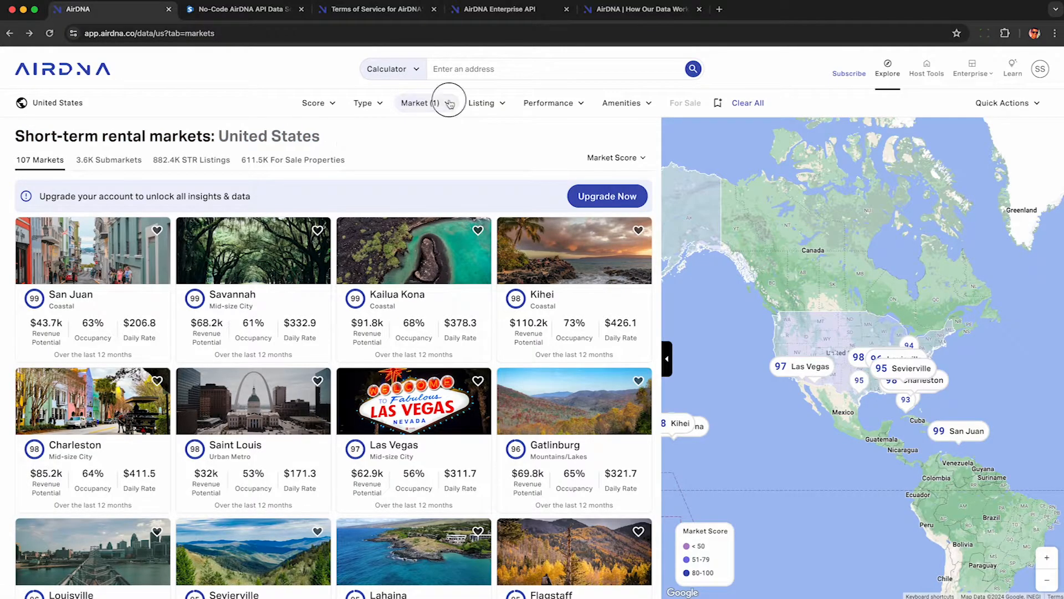
Toggle the Market filter, dismiss the Submarkets upgrade prompt, and reach Las Vegas STR Listings
{"action": "left_click", "coordinate": [420, 102]}
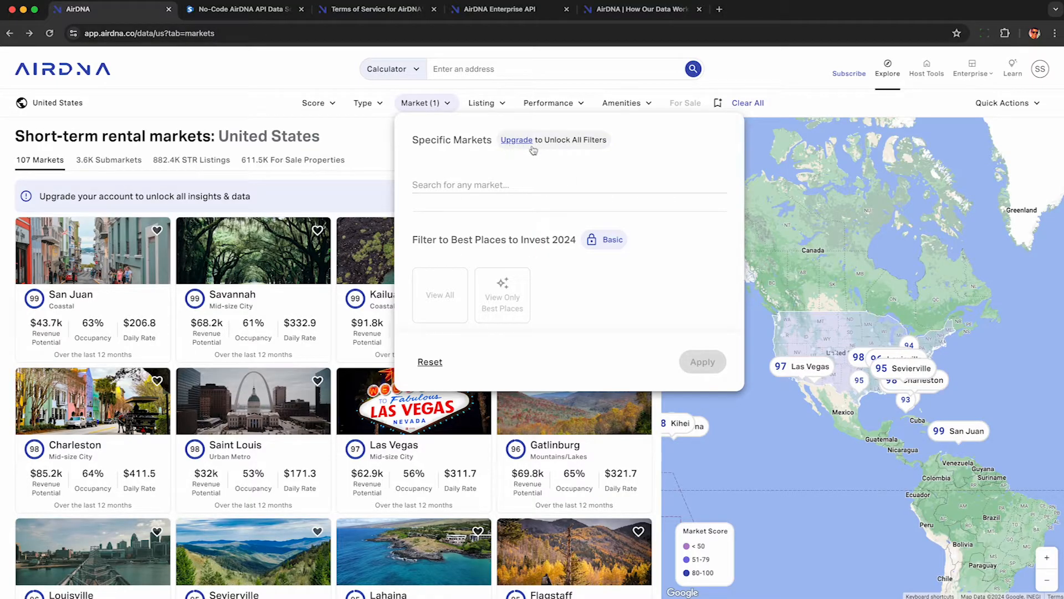
{"action": "left_click", "coordinate": [426, 102]}
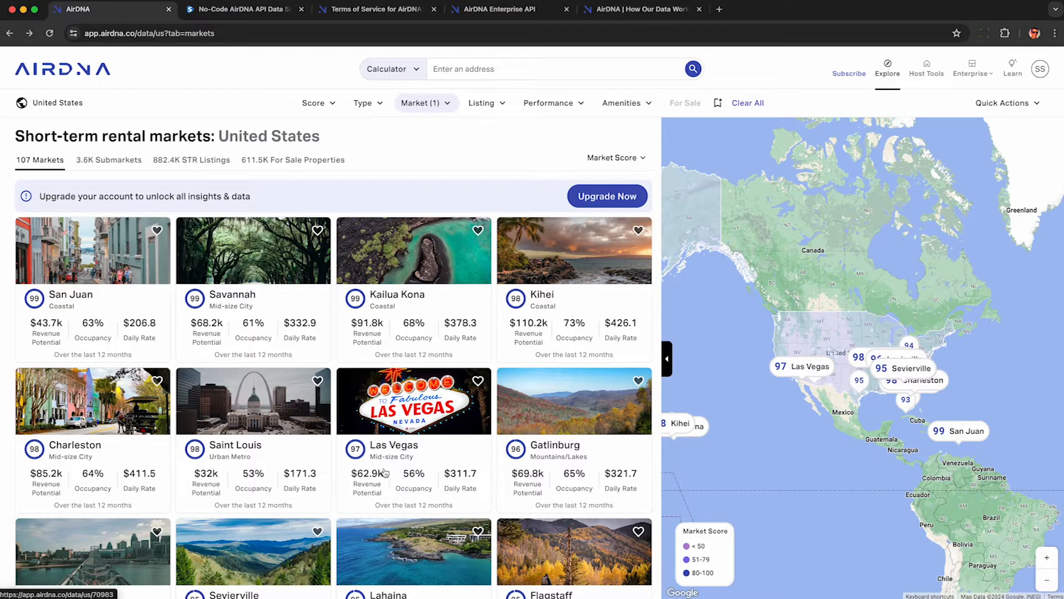
{"action": "mouse_move", "coordinate": [464, 500]}
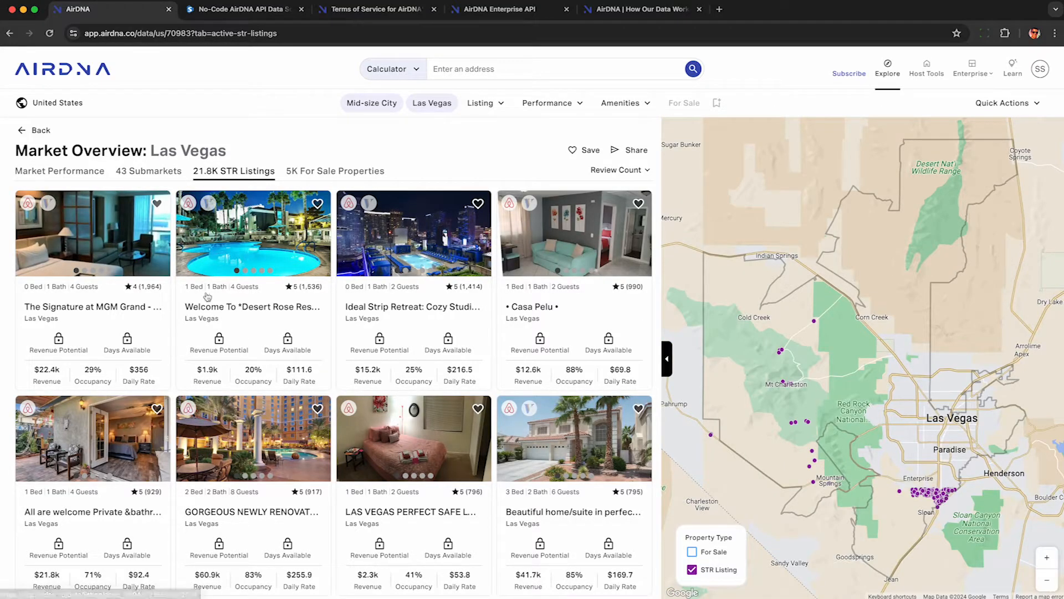
{"action": "mouse_move", "coordinate": [585, 451]}
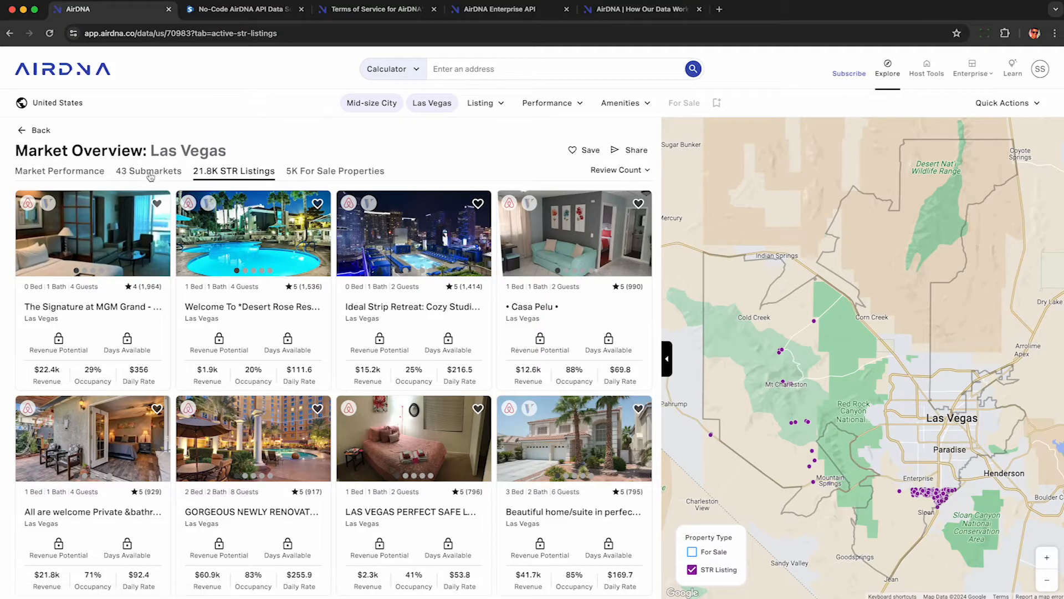
{"action": "left_click", "coordinate": [148, 170]}
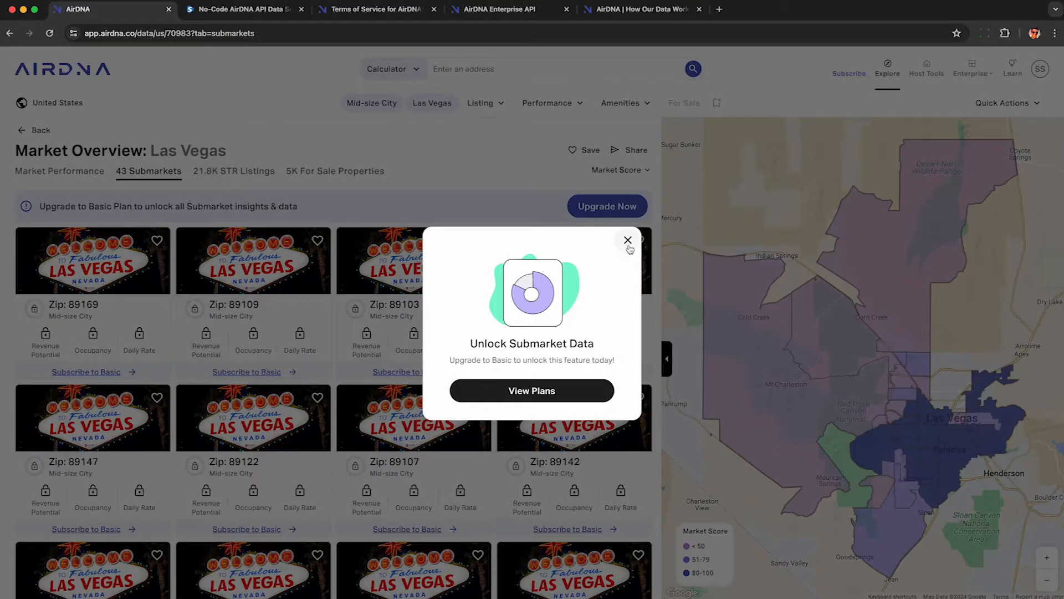
{"action": "left_click", "coordinate": [627, 240]}
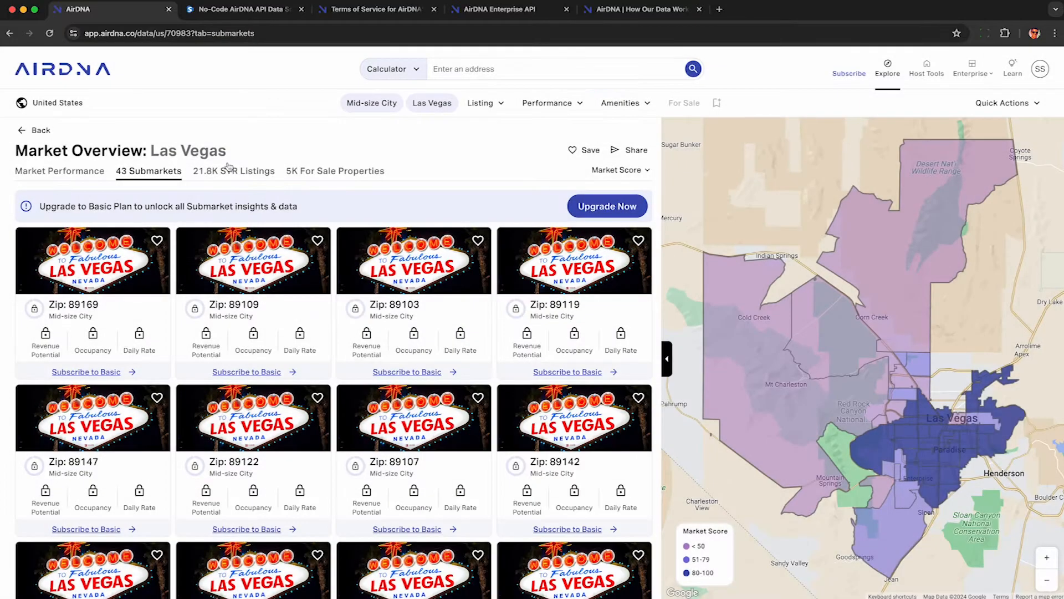
{"action": "left_click", "coordinate": [233, 171]}
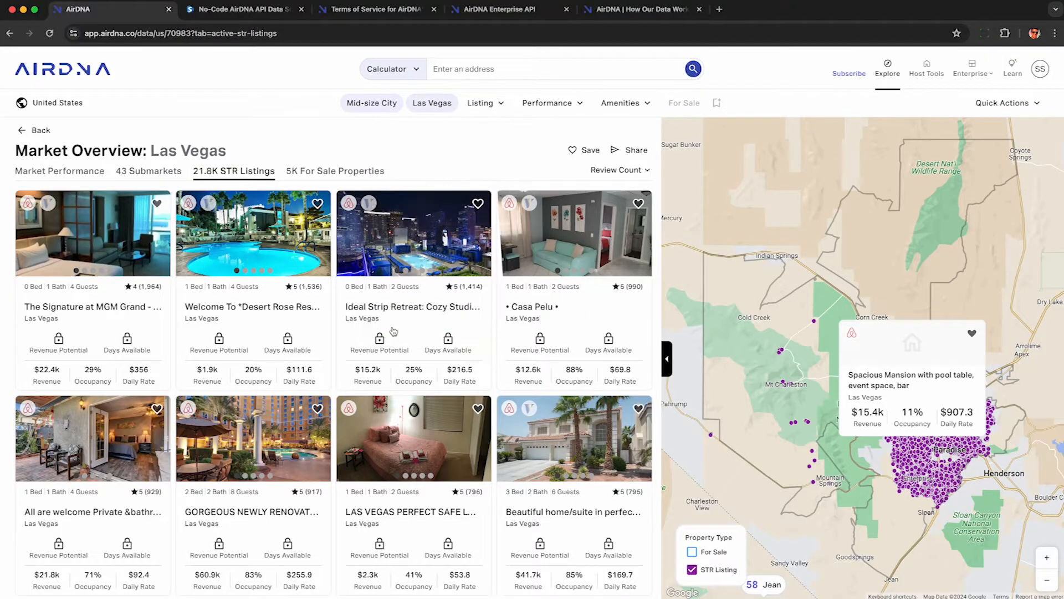
Record network traffic on reload, filtered to 'list' requests and sorted by size
{"action": "key", "text": "F12"}
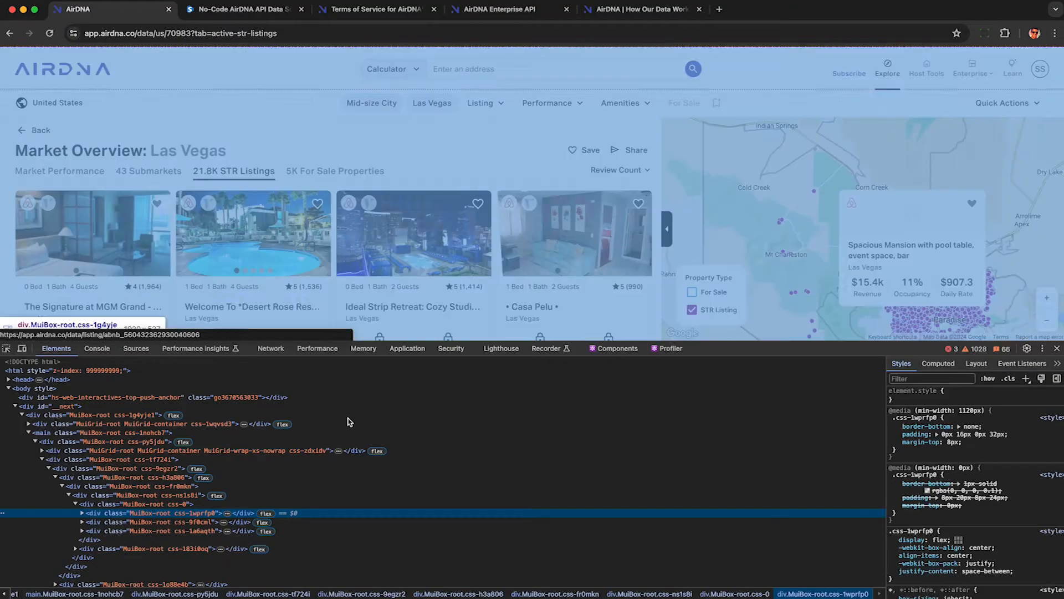
{"action": "left_click", "coordinate": [270, 349]}
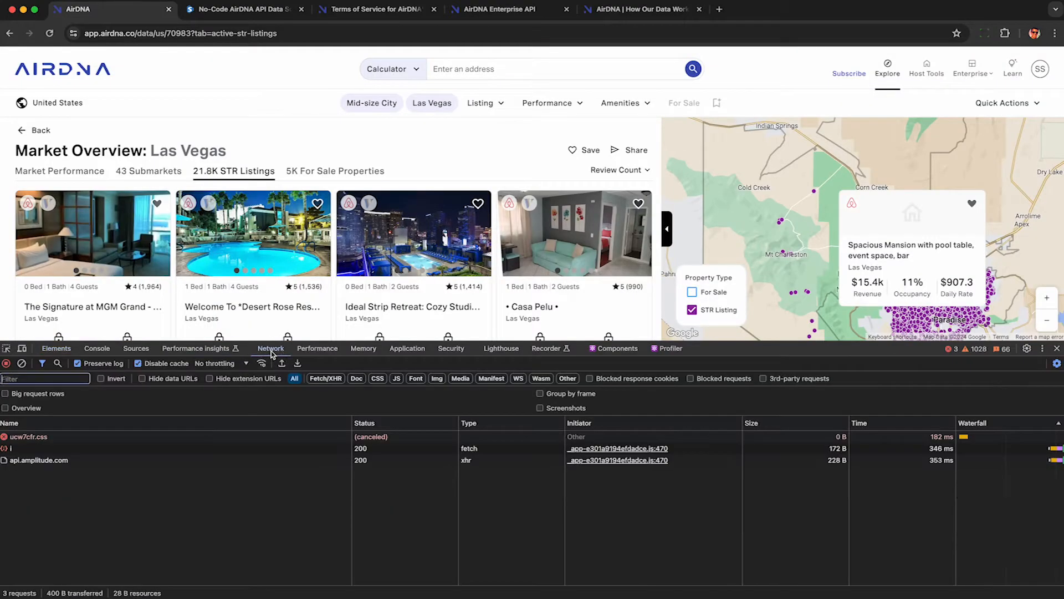
{"action": "mouse_move", "coordinate": [302, 444]}
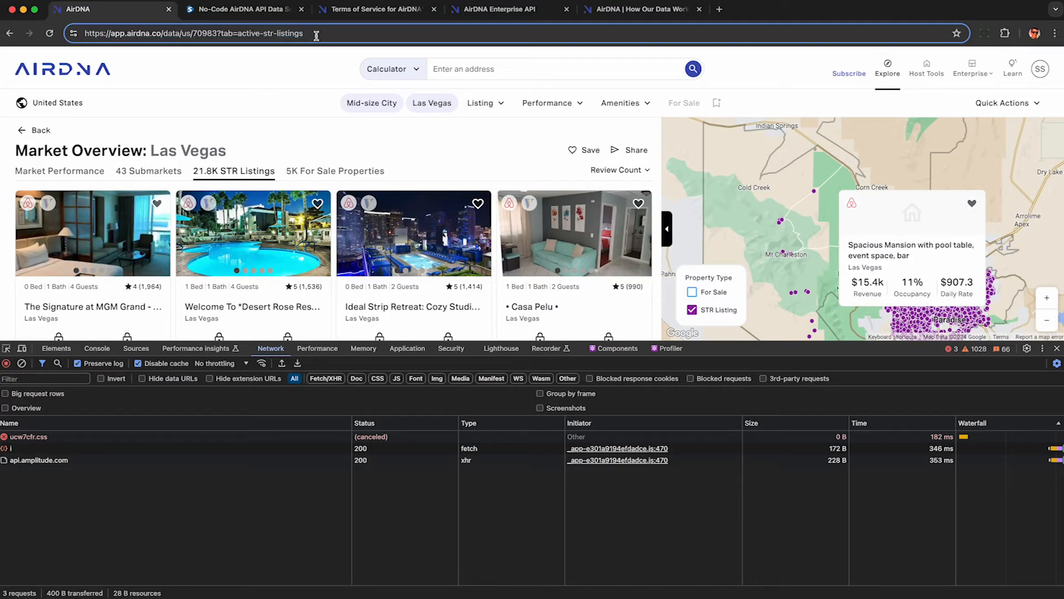
{"action": "left_click", "coordinate": [49, 33]}
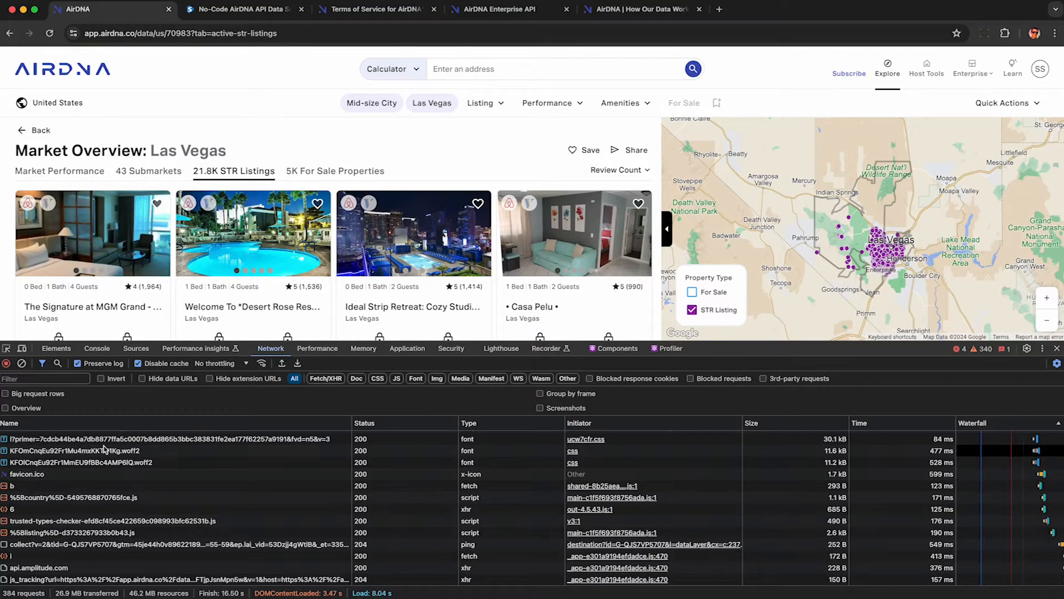
{"action": "type", "text": "listings"}
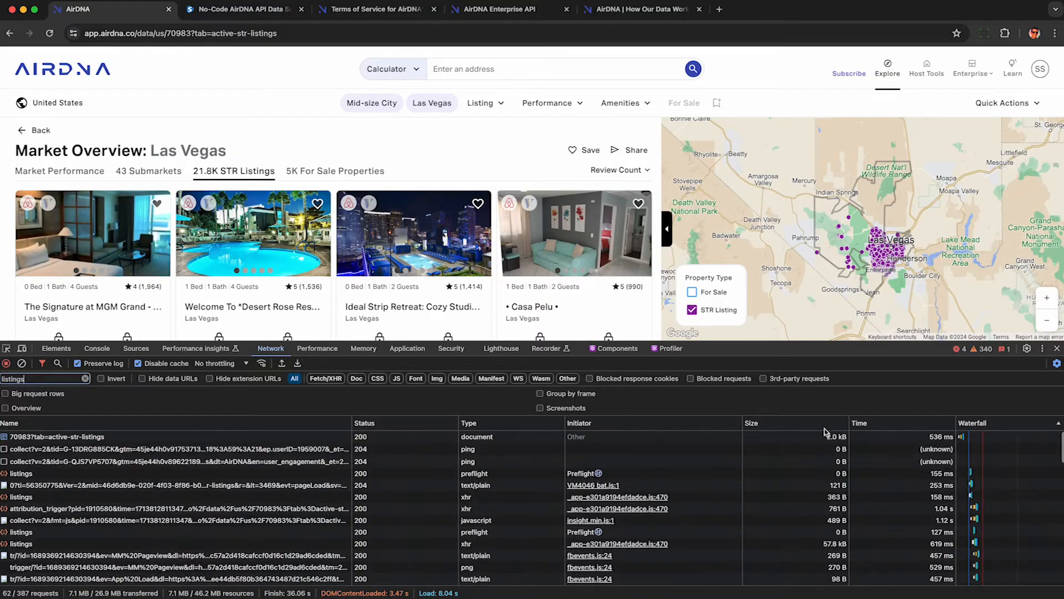
{"action": "left_click", "coordinate": [751, 423]}
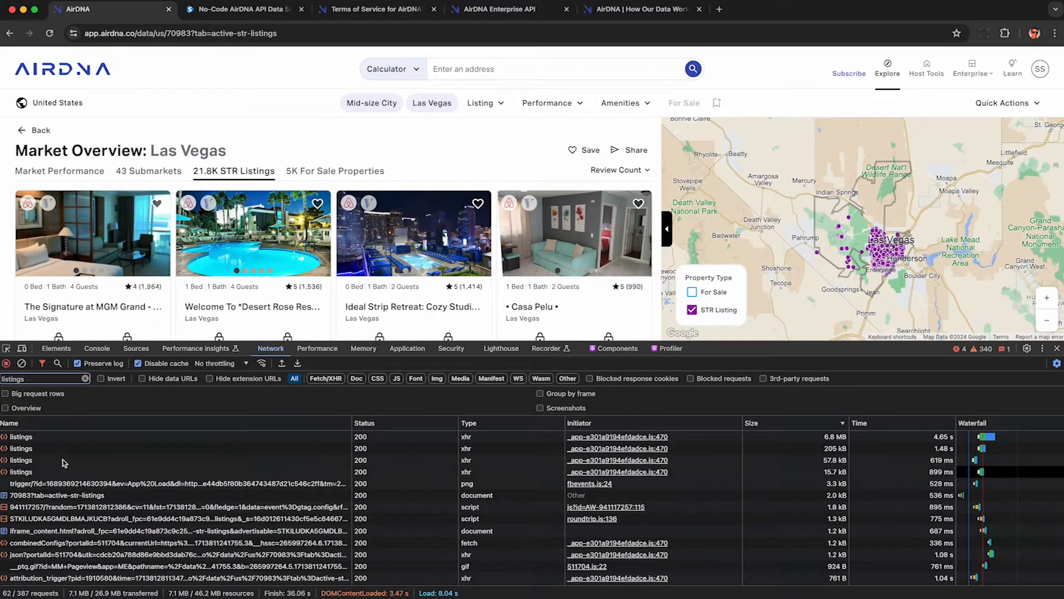
Inspect the largest listings response and copy its listings data for examination
{"action": "left_click", "coordinate": [20, 437]}
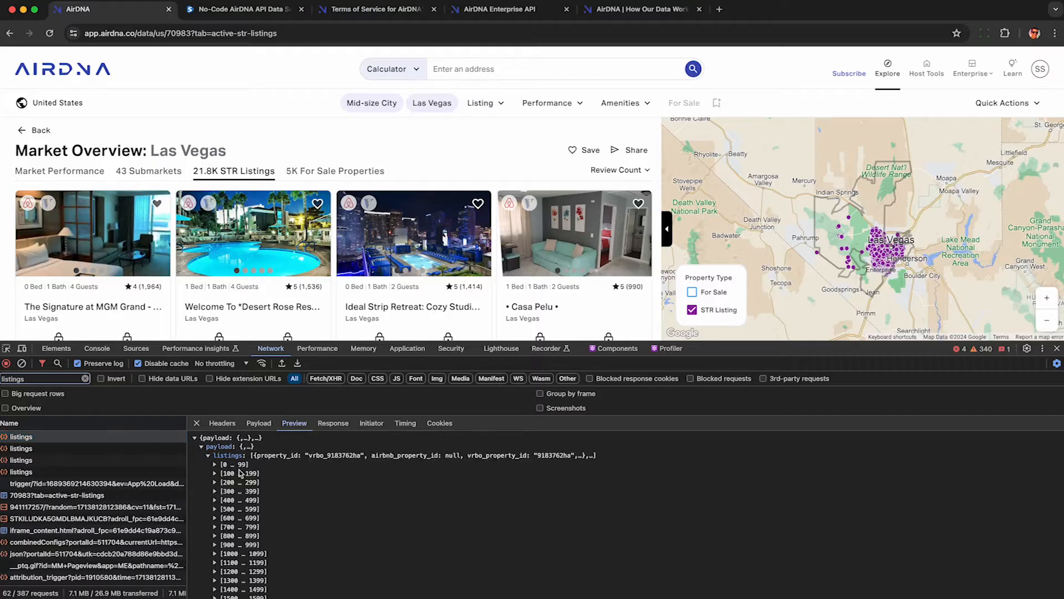
{"action": "left_click", "coordinate": [215, 464]}
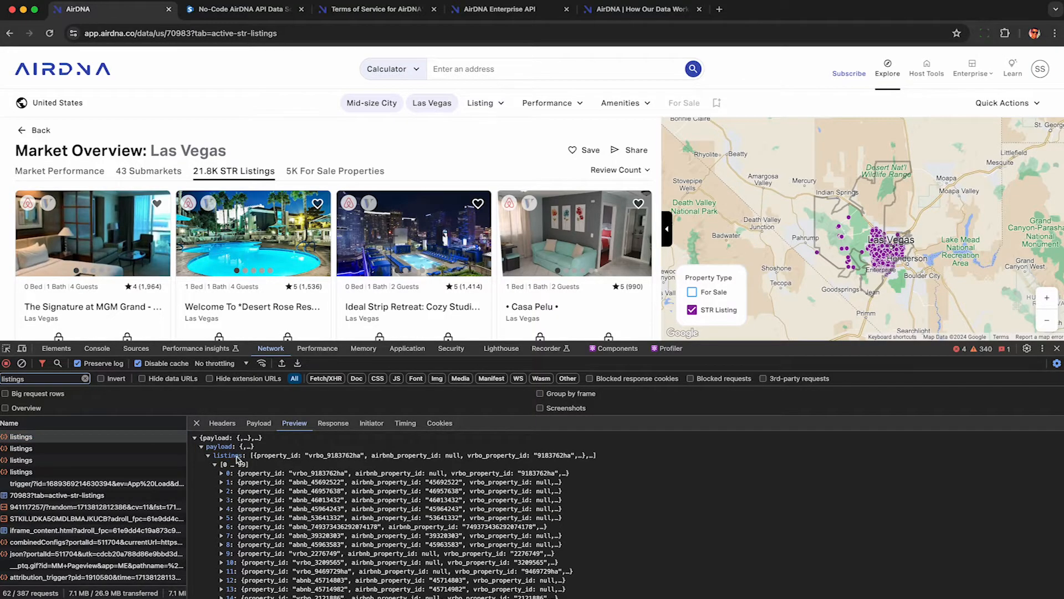
{"action": "right_click", "coordinate": [226, 455]}
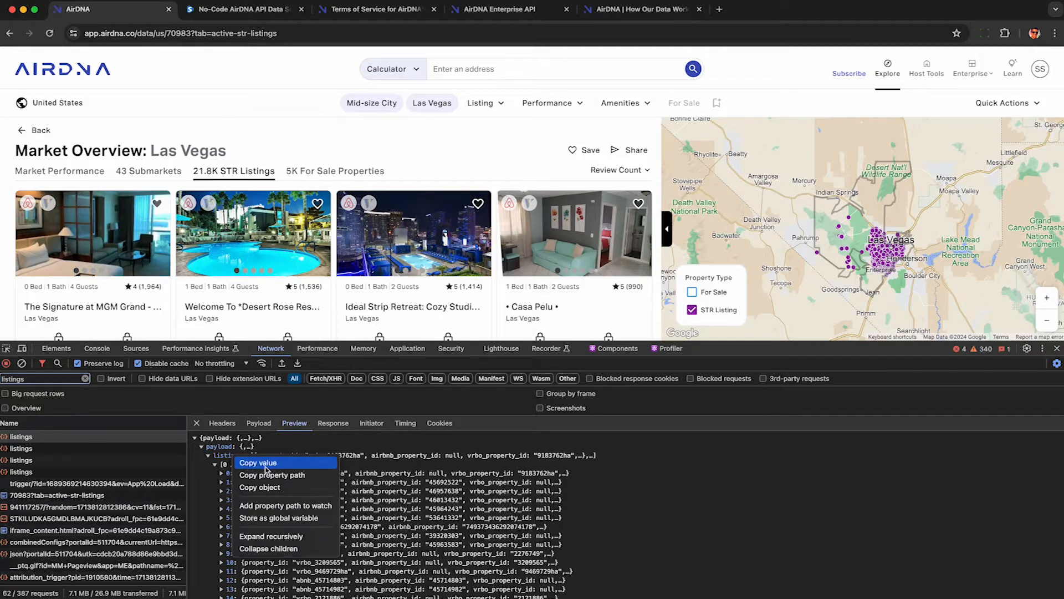
{"action": "left_click", "coordinate": [259, 462]}
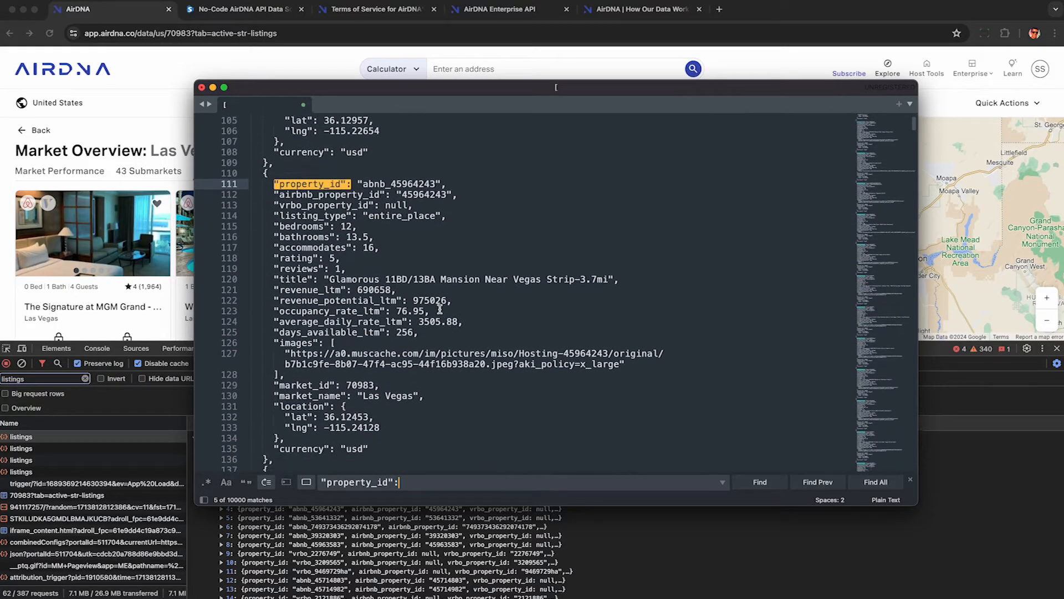
Export the captured traffic as app.airdna.co.har to the Desktop
{"action": "scroll", "scroll_direction": "down", "scroll_amount": 3}
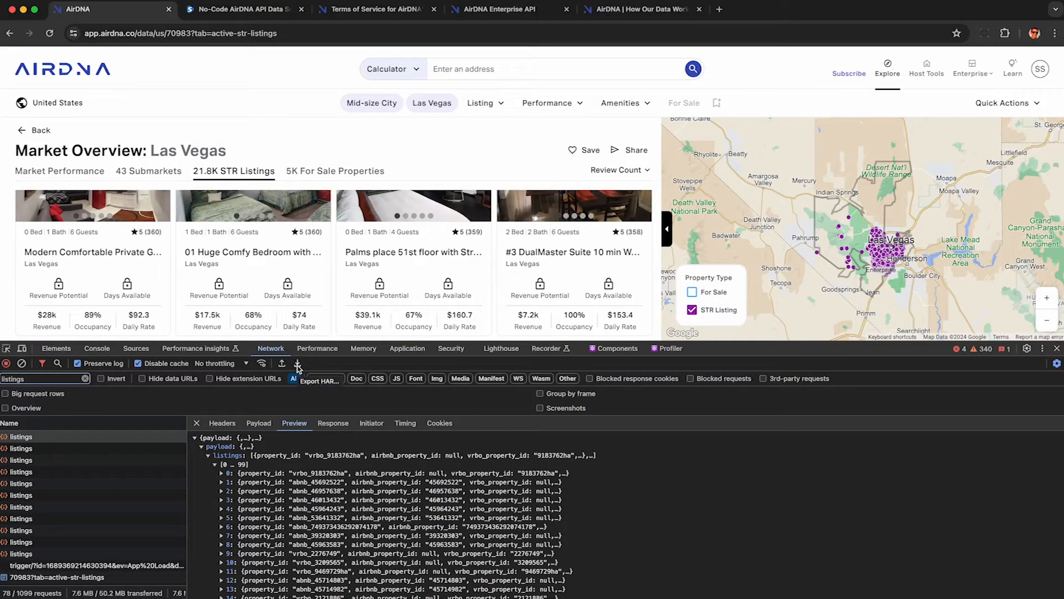
{"action": "left_click", "coordinate": [297, 363]}
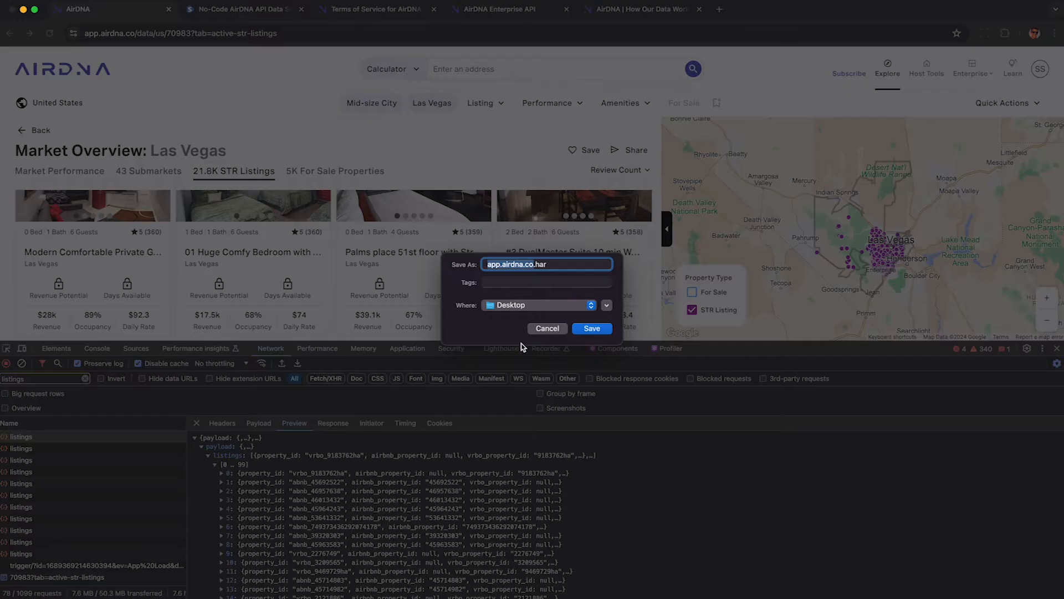
{"action": "left_click", "coordinate": [590, 328]}
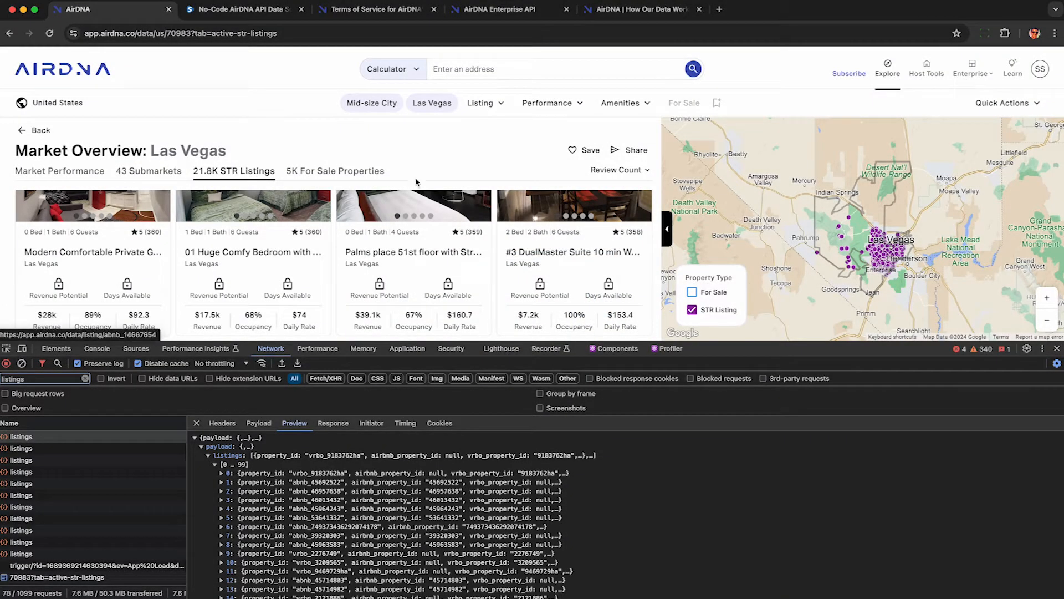
Upload app.airdna.co.har to Stevesie and parse the 6.49 MB listings request
{"action": "left_click", "coordinate": [239, 9]}
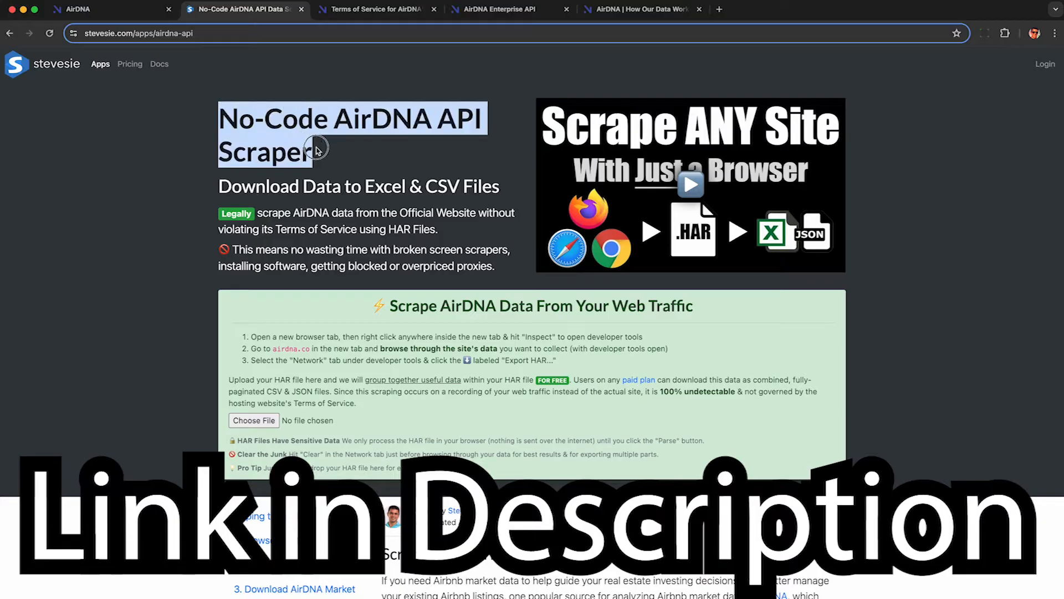
{"action": "left_click", "coordinate": [438, 268]}
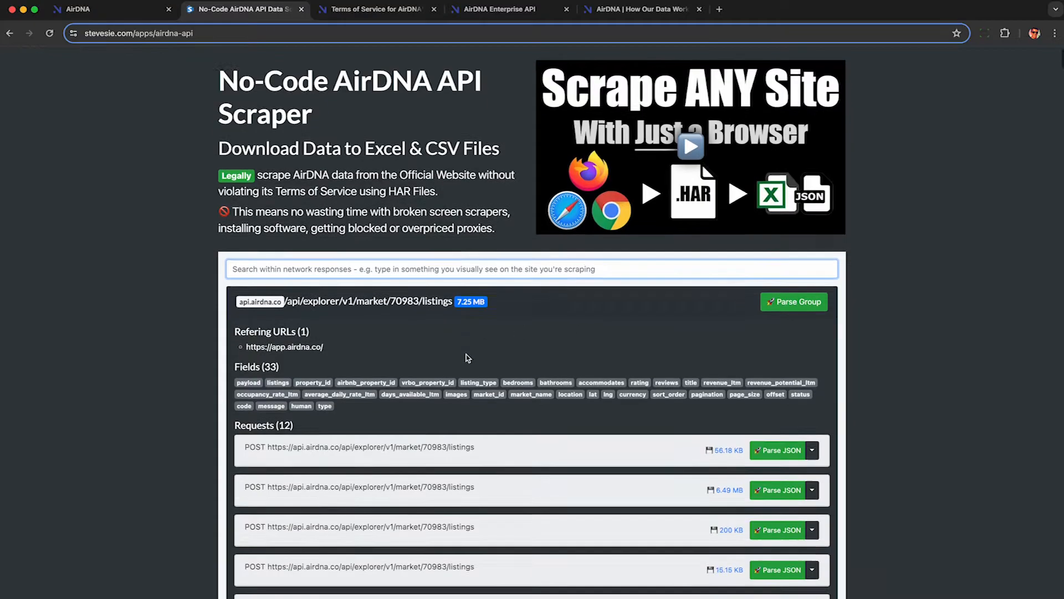
{"action": "scroll", "scroll_direction": "down", "scroll_amount": 3}
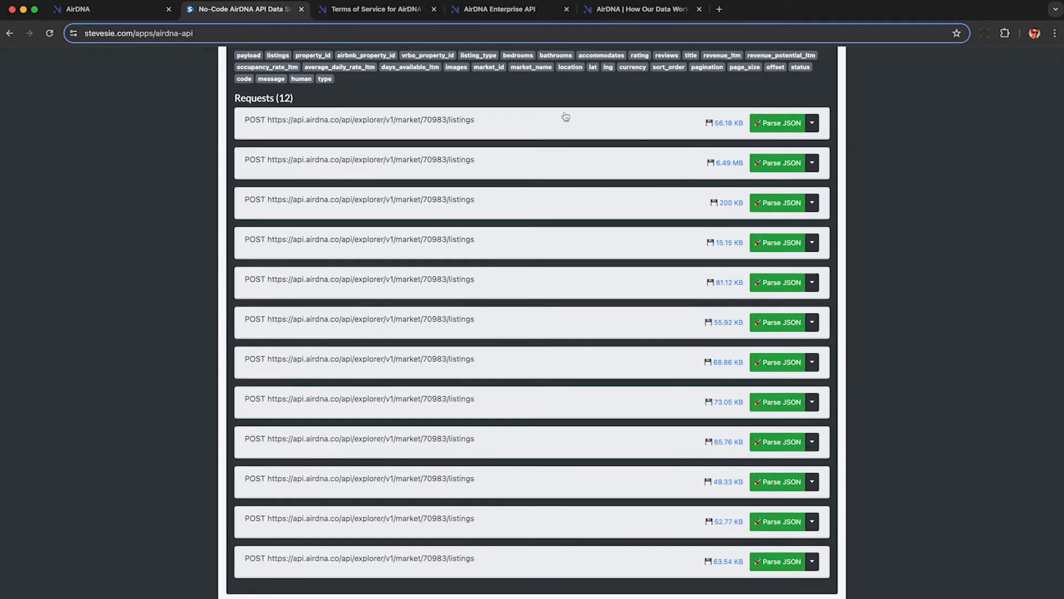
{"action": "mouse_move", "coordinate": [514, 111]}
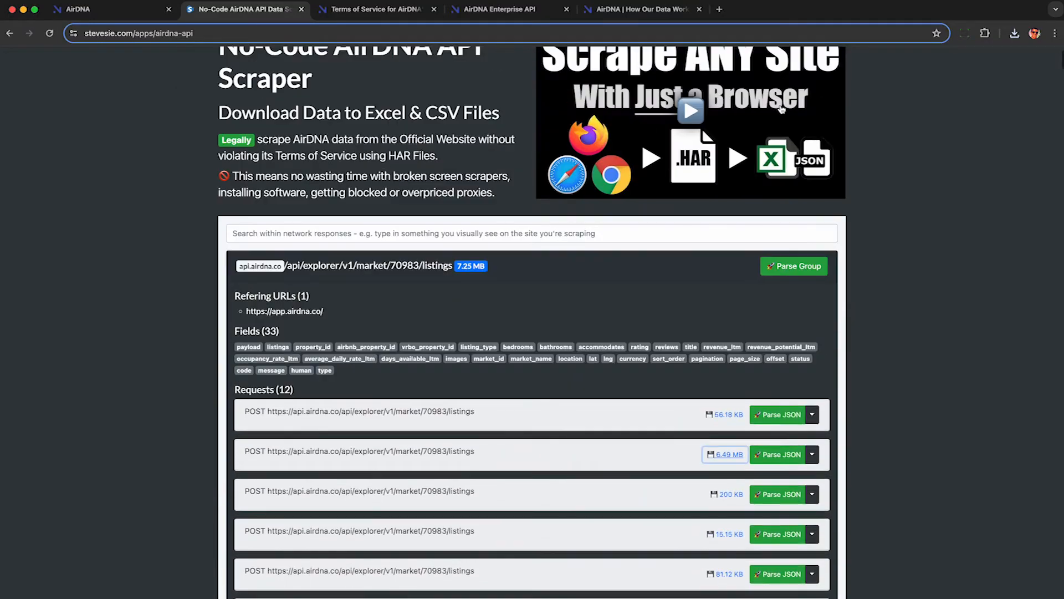
{"action": "scroll", "scroll_direction": "down", "scroll_amount": 3}
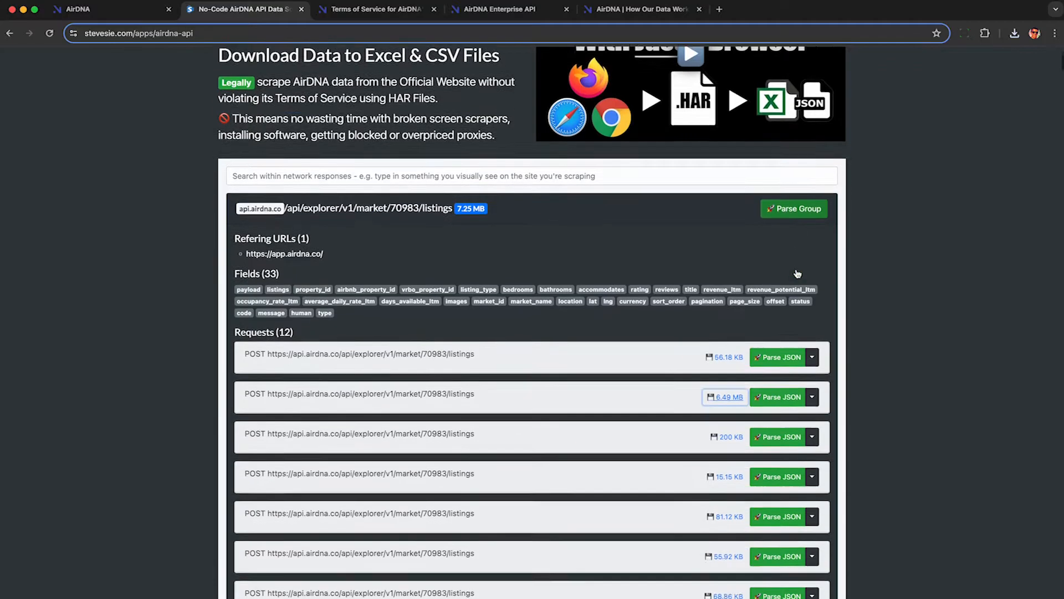
{"action": "scroll", "scroll_direction": "down", "scroll_amount": 3}
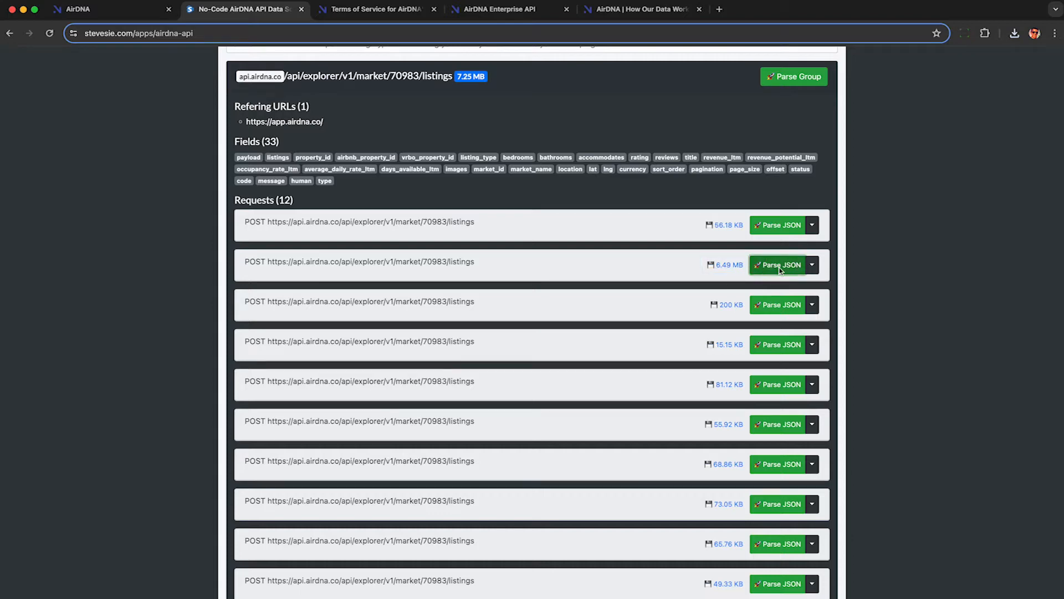
{"action": "left_click", "coordinate": [779, 265]}
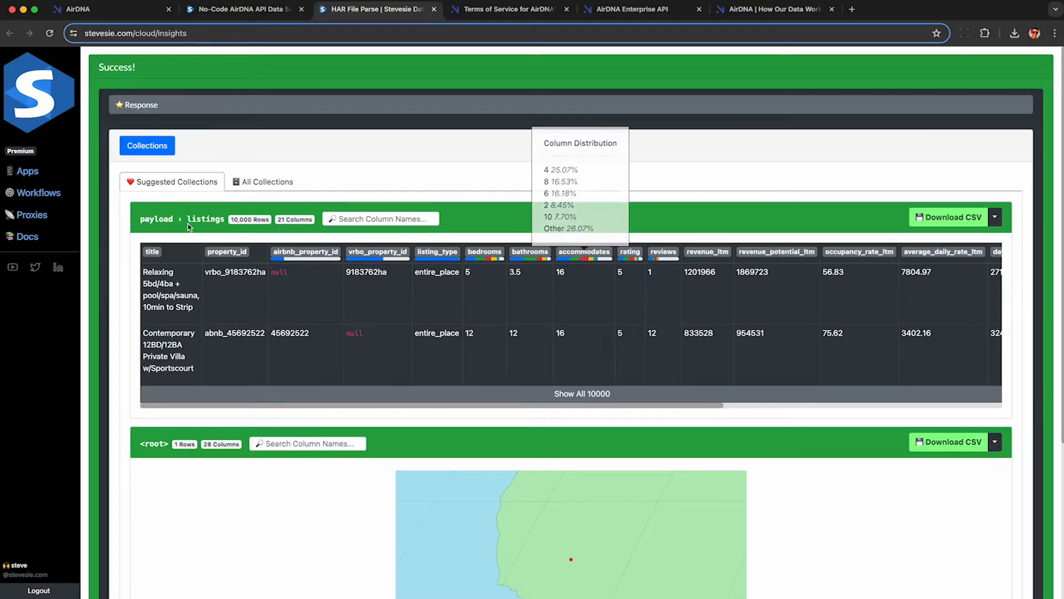
{"action": "mouse_move", "coordinate": [149, 212]}
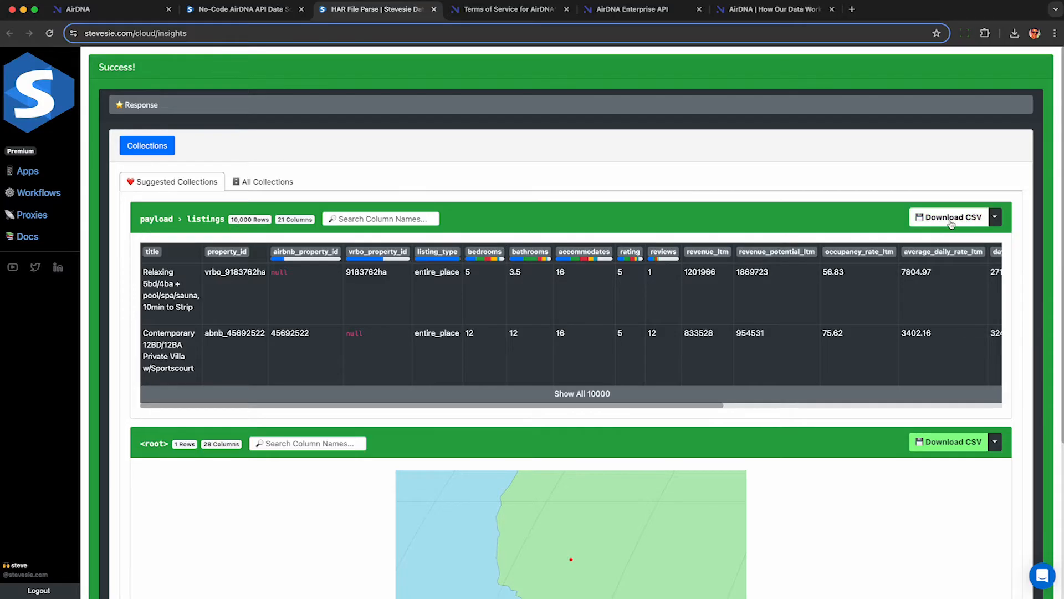
Download payload.listings as CSV and scroll the Excel sheet to verify row 10001
{"action": "left_click", "coordinate": [950, 217]}
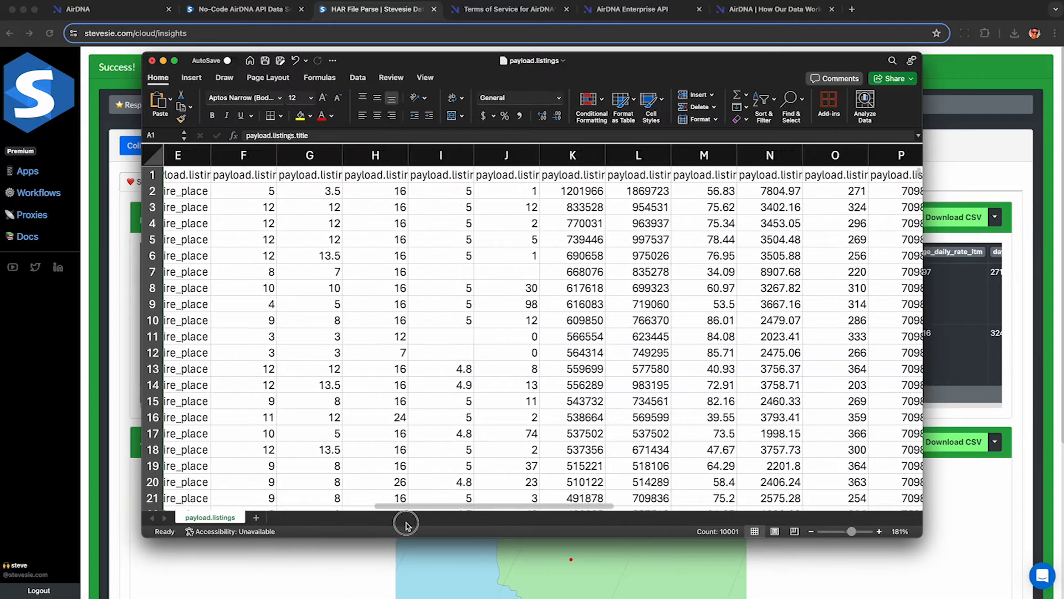
{"action": "scroll", "scroll_direction": "right", "scroll_amount": 3}
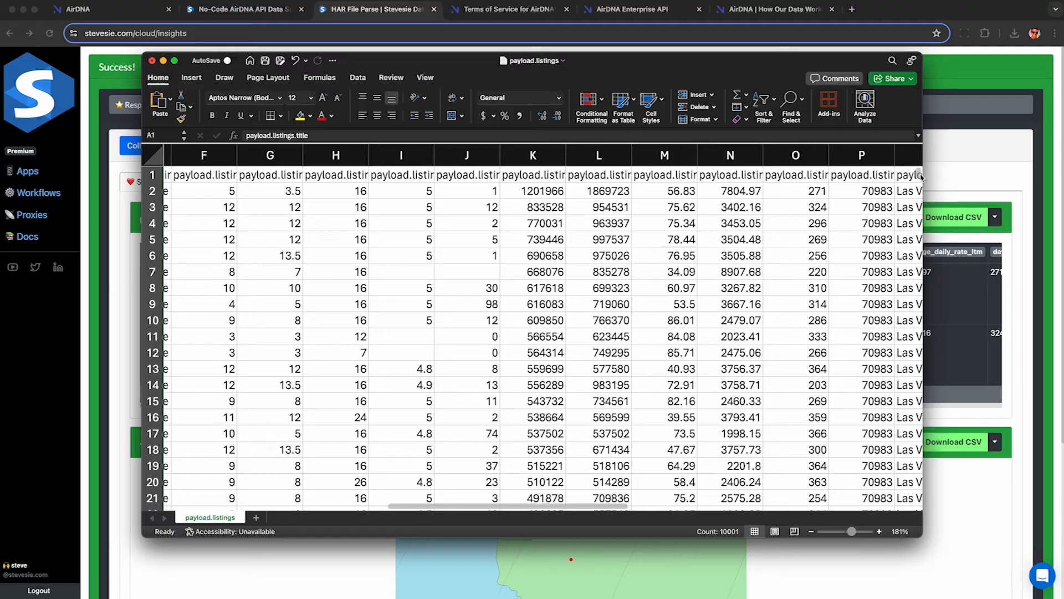
{"action": "scroll", "scroll_direction": "down", "scroll_amount": 3}
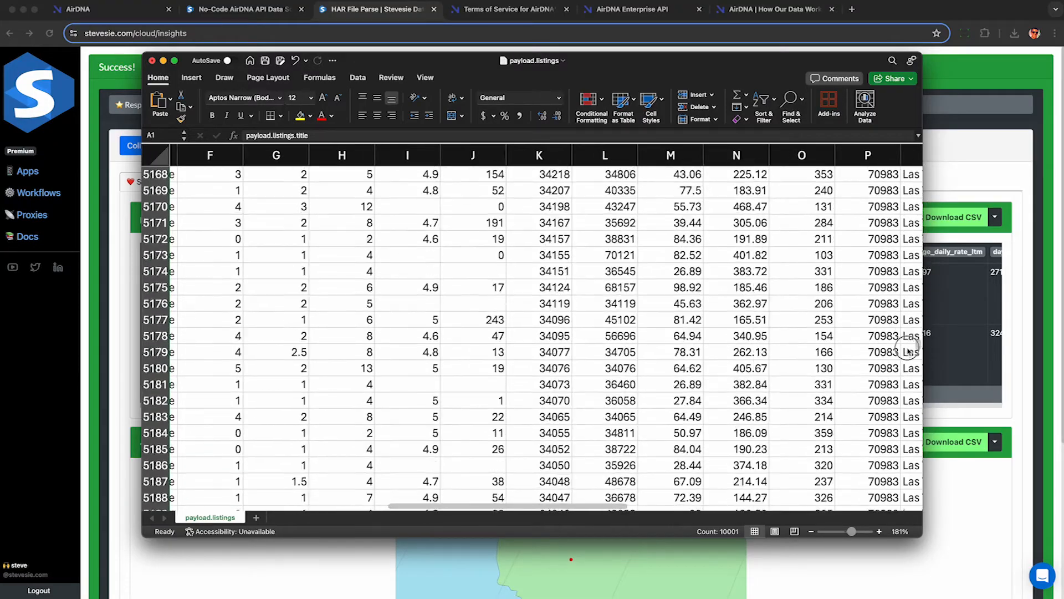
{"action": "scroll", "scroll_direction": "down", "scroll_amount": 3}
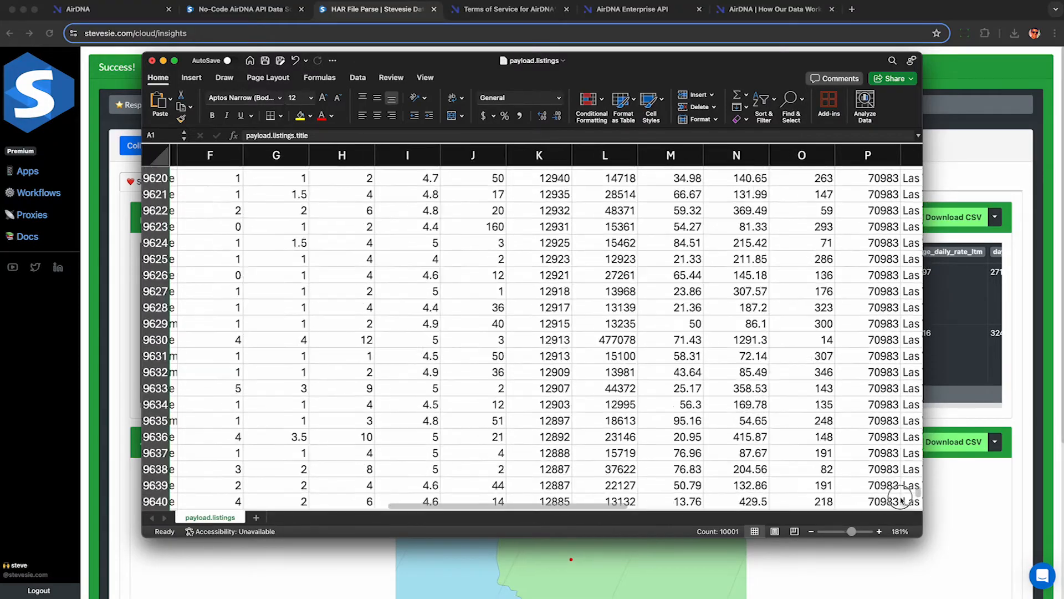
{"action": "scroll", "scroll_direction": "down", "scroll_amount": 3}
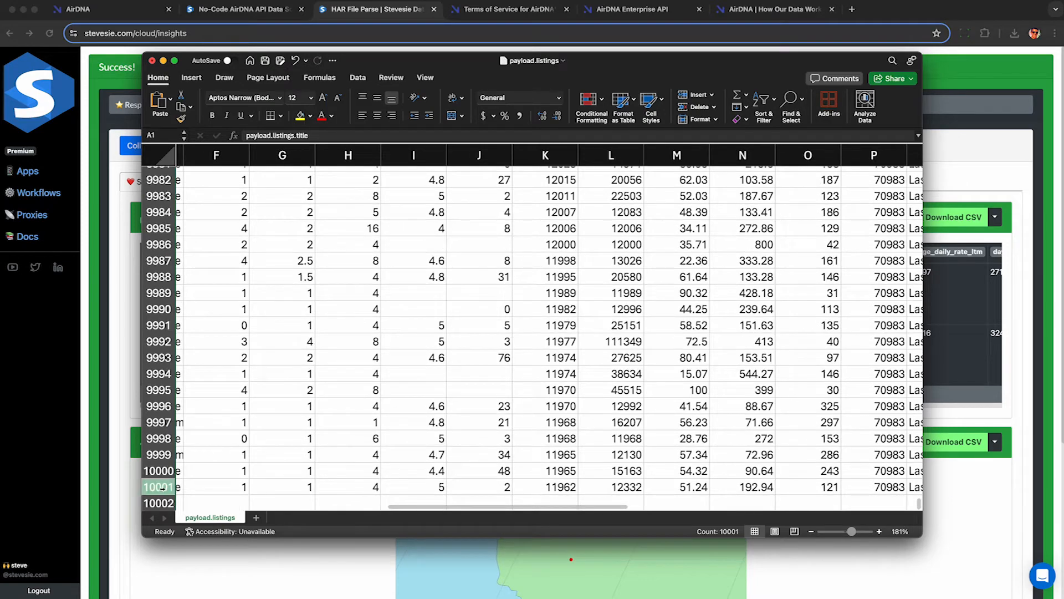
{"action": "scroll", "scroll_direction": "left", "scroll_amount": 3}
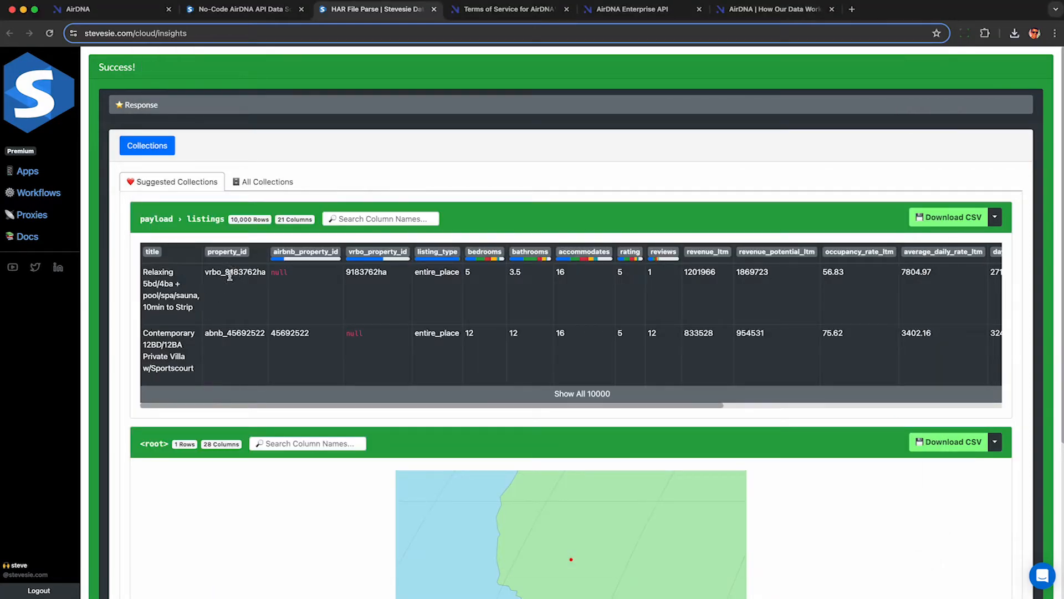
{"action": "double_click", "coordinate": [233, 271]}
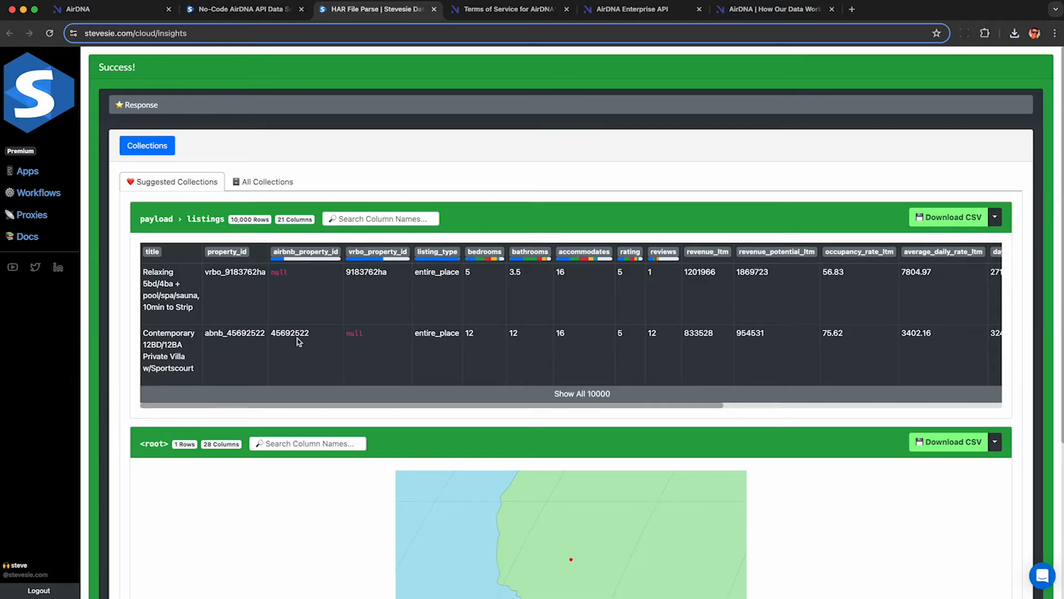
{"action": "double_click", "coordinate": [366, 271]}
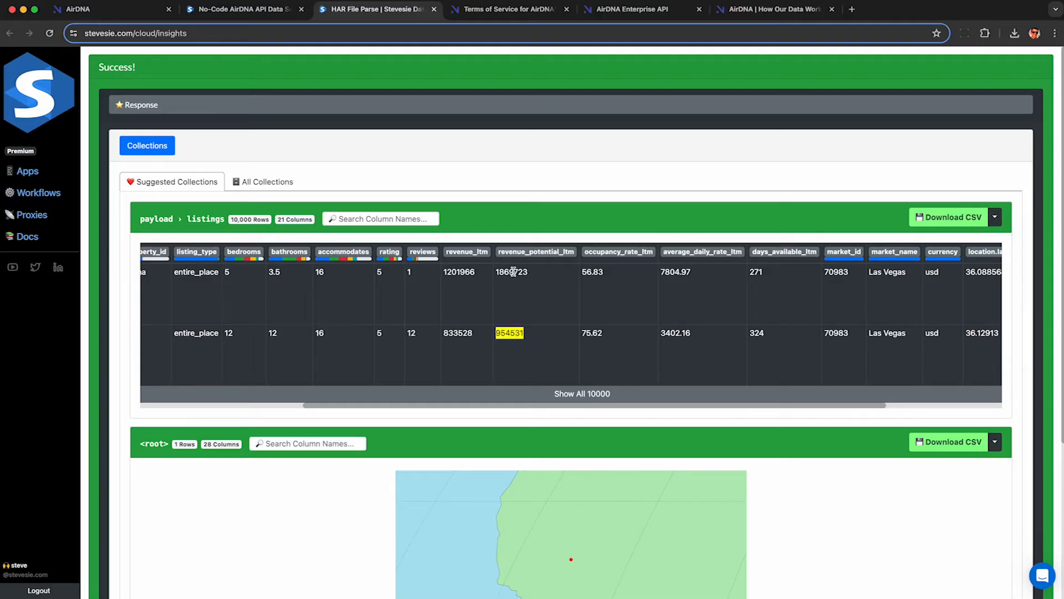
{"action": "left_click", "coordinate": [102, 9]}
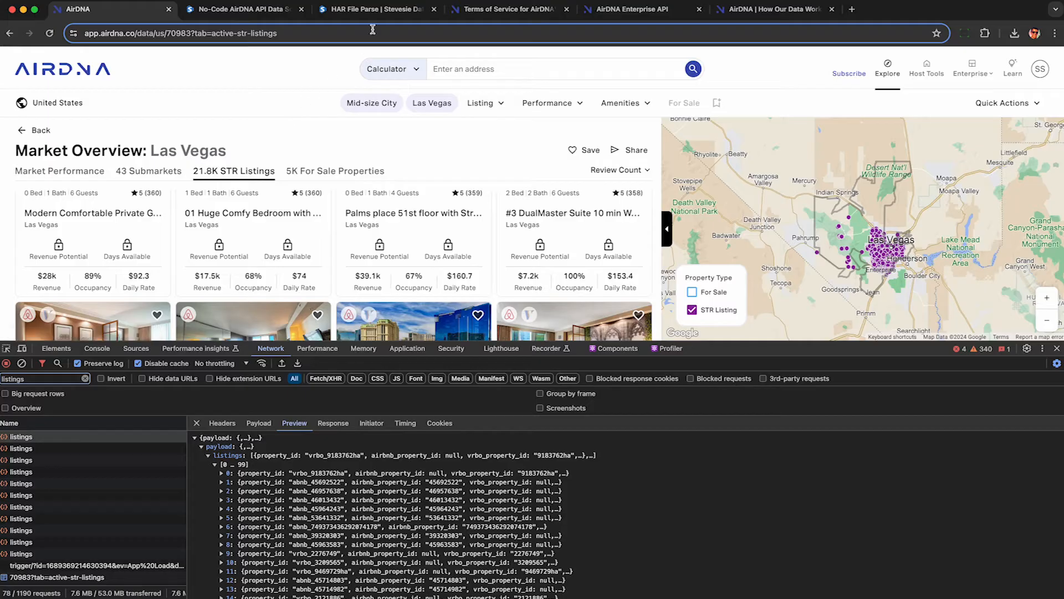
{"action": "left_click", "coordinate": [373, 9]}
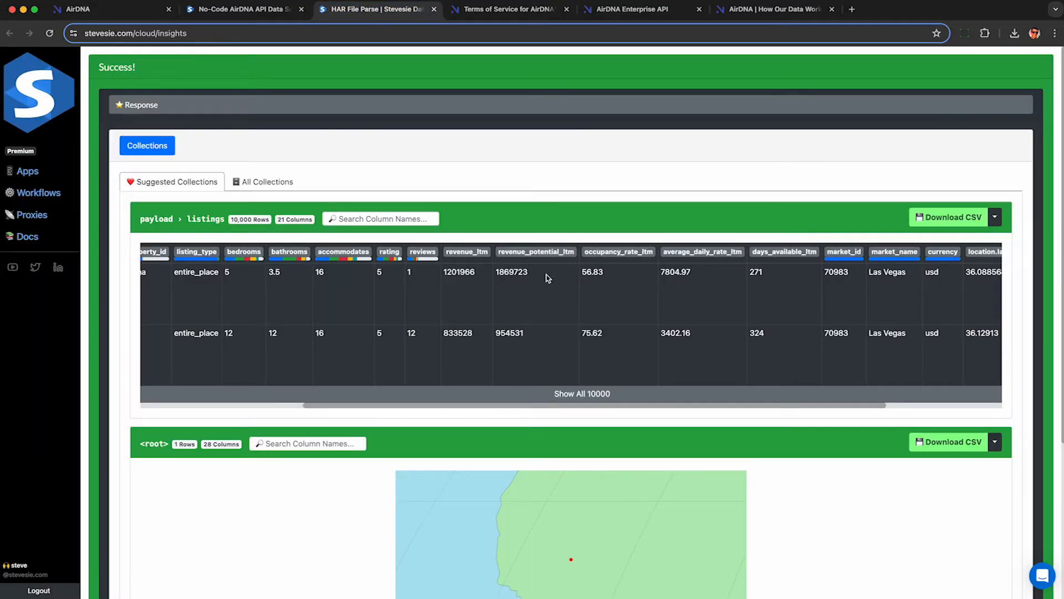
{"action": "mouse_move", "coordinate": [509, 284]}
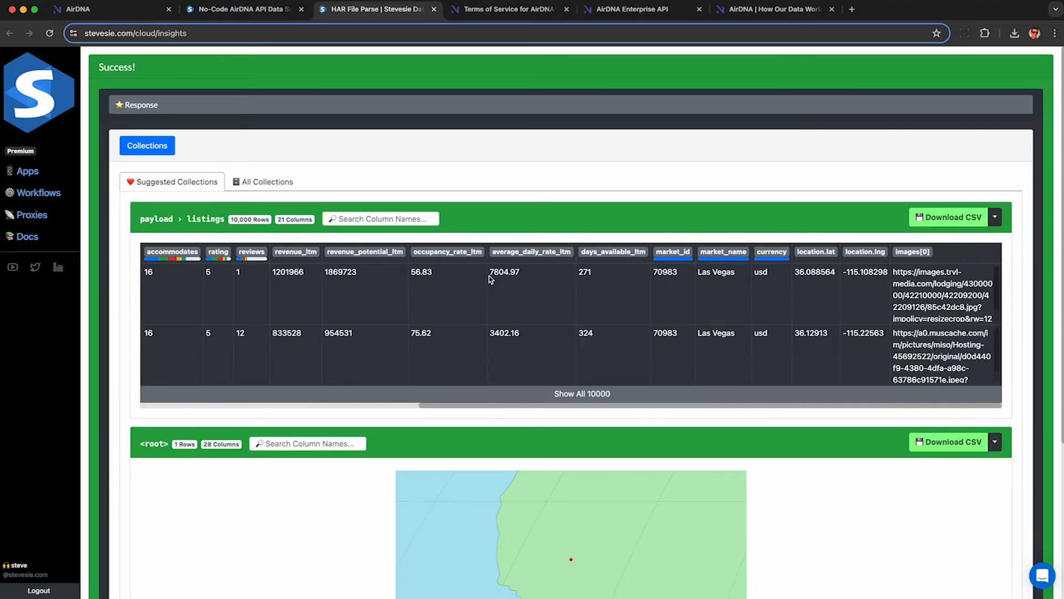
{"action": "double_click", "coordinate": [502, 271]}
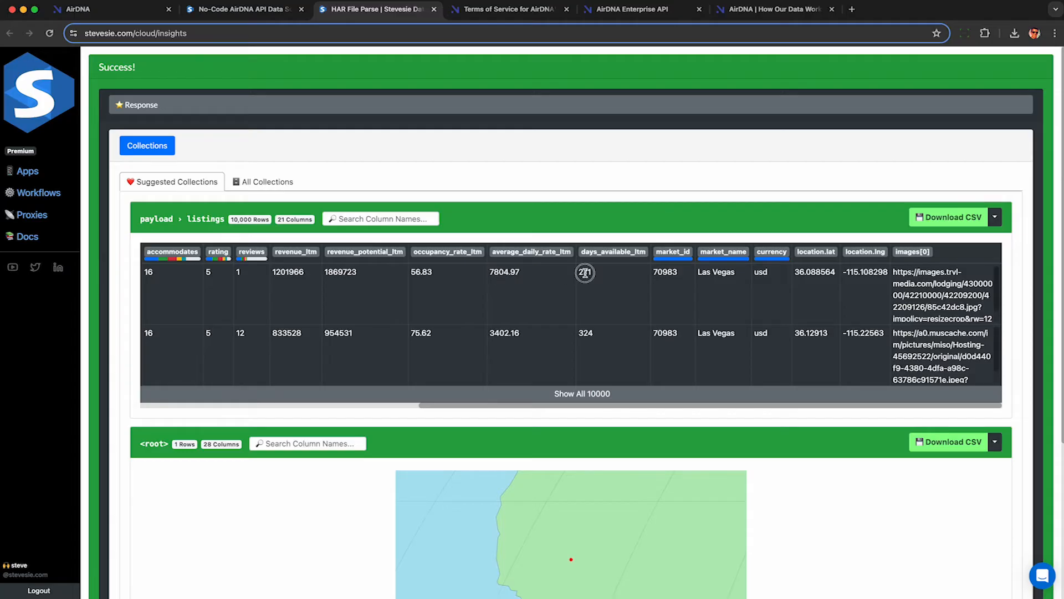
{"action": "double_click", "coordinate": [665, 272]}
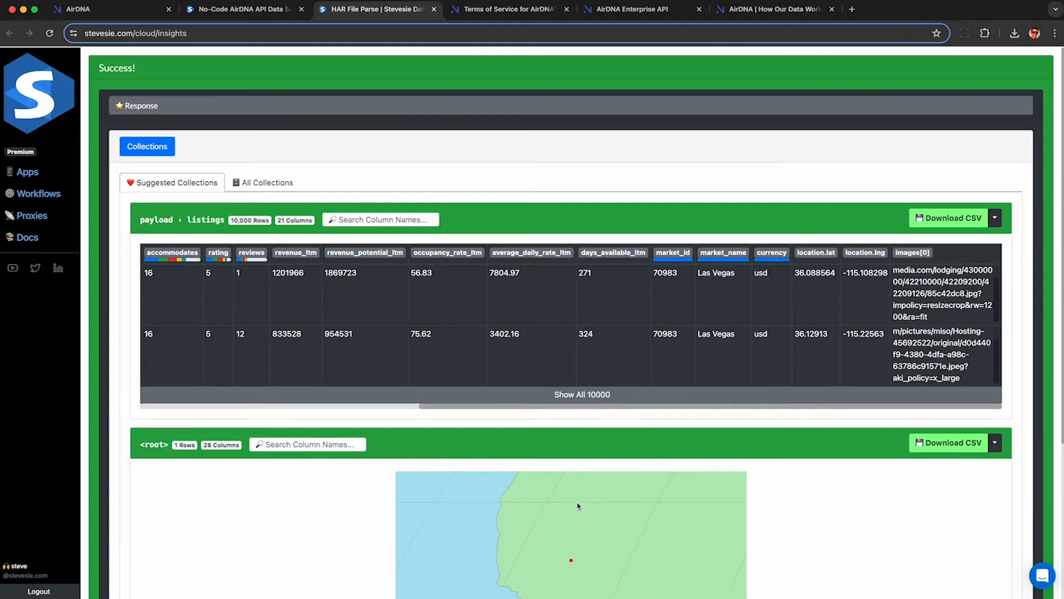
Highlight the 'automated' and 'harvest' terms in AirDNA's Terms of Service
{"action": "left_click", "coordinate": [506, 9]}
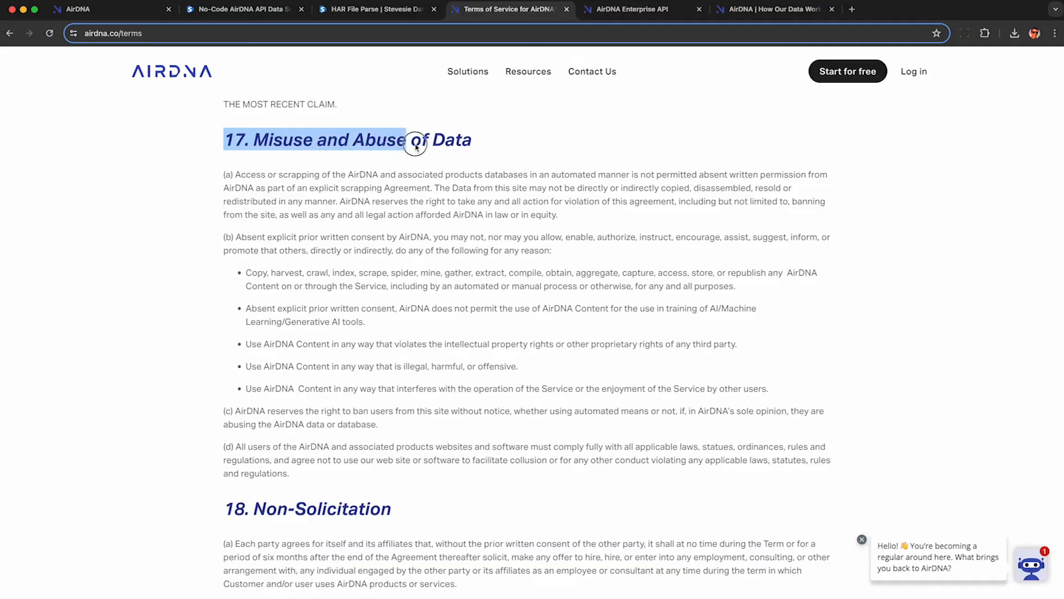
{"action": "left_click", "coordinate": [335, 164]}
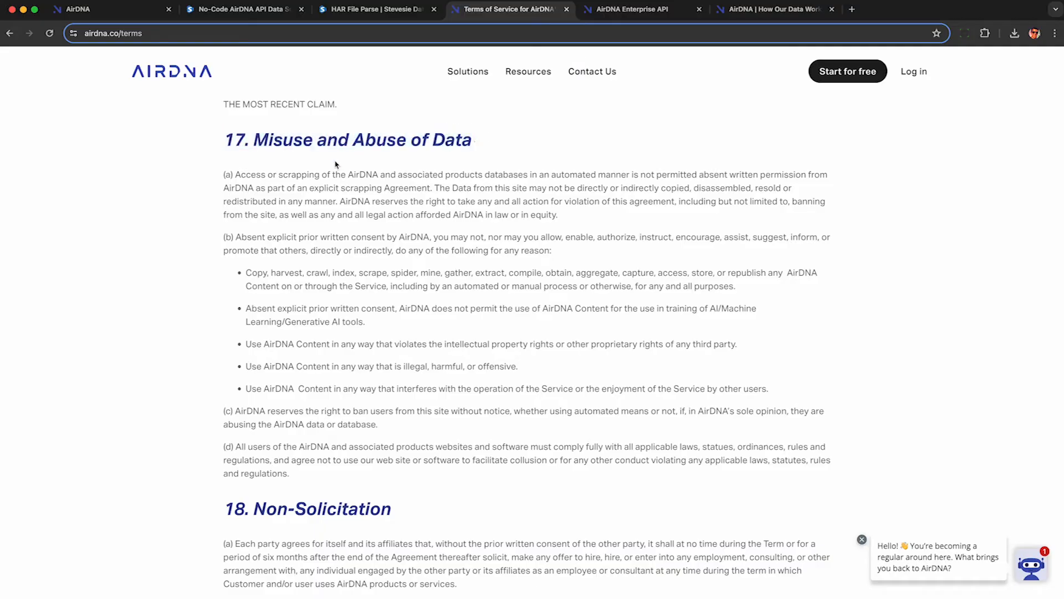
{"action": "left_click_drag", "start_coordinate": [234, 174], "coordinate": [386, 174]}
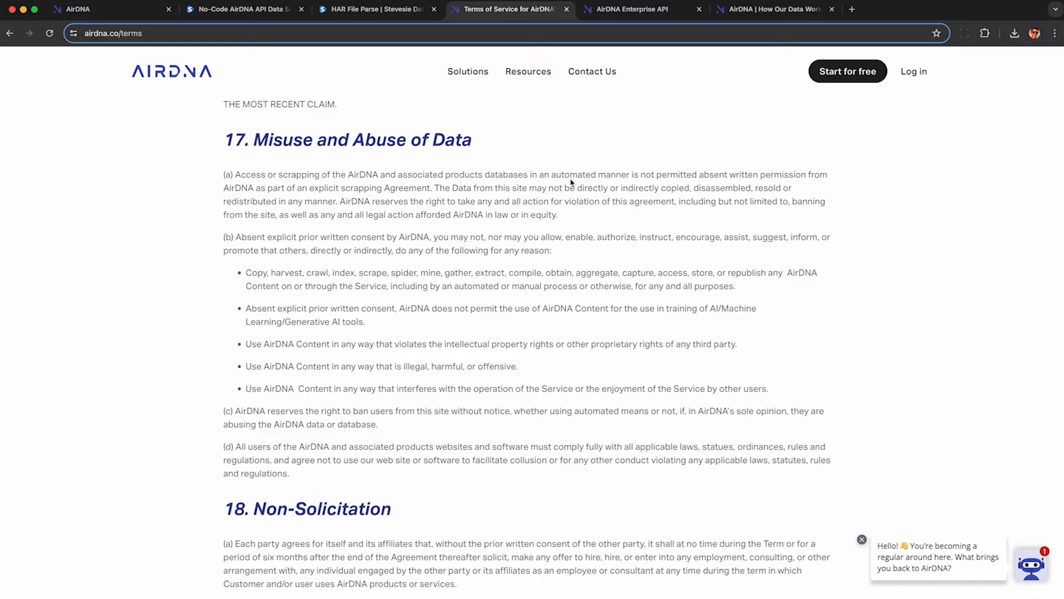
{"action": "double_click", "coordinate": [572, 175]}
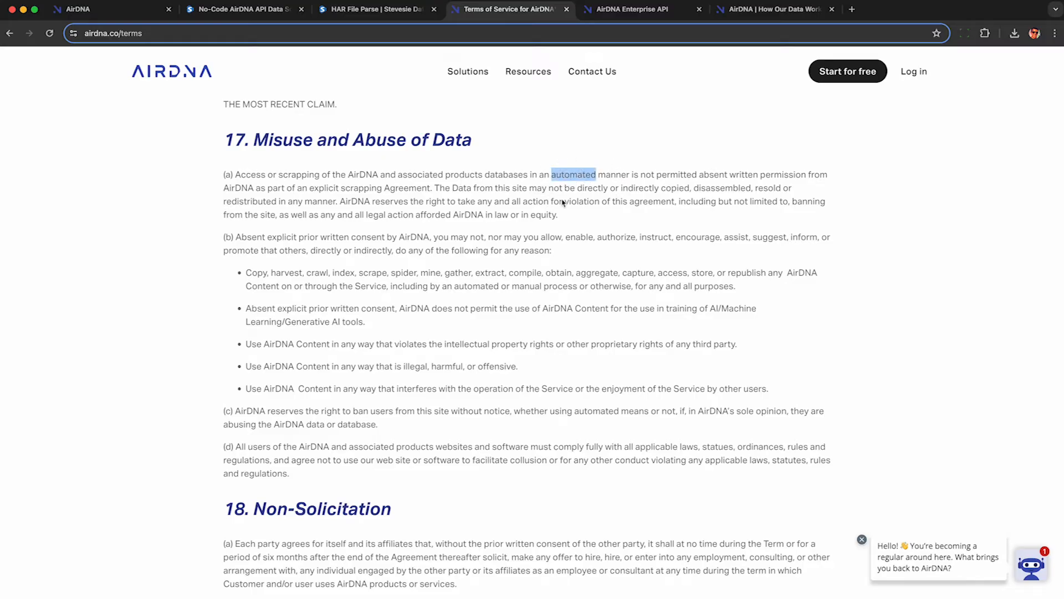
{"action": "left_click", "coordinate": [108, 9]}
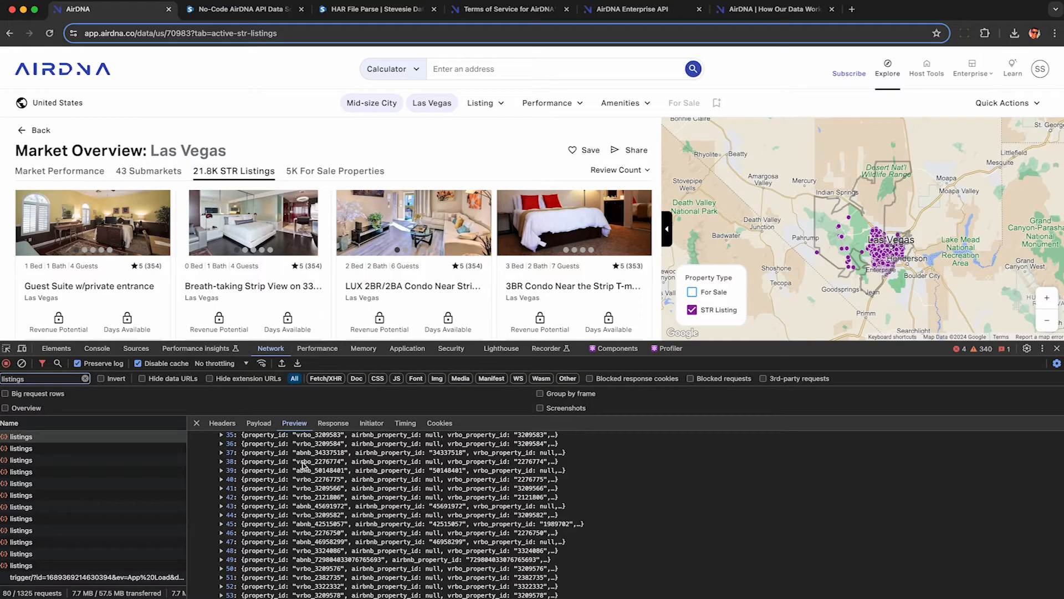
{"action": "left_click", "coordinate": [505, 9]}
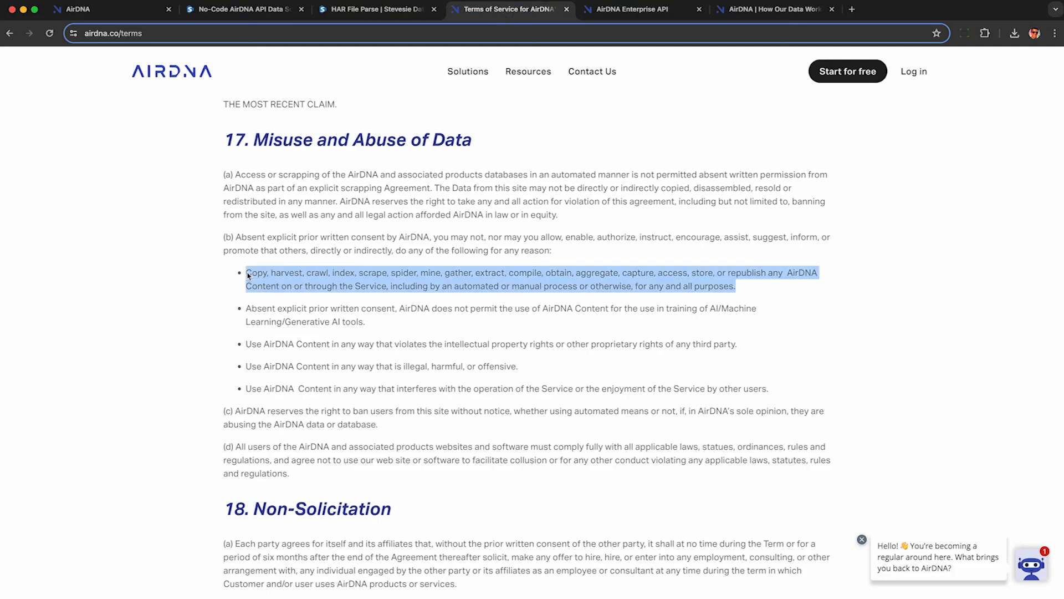
{"action": "double_click", "coordinate": [286, 273]}
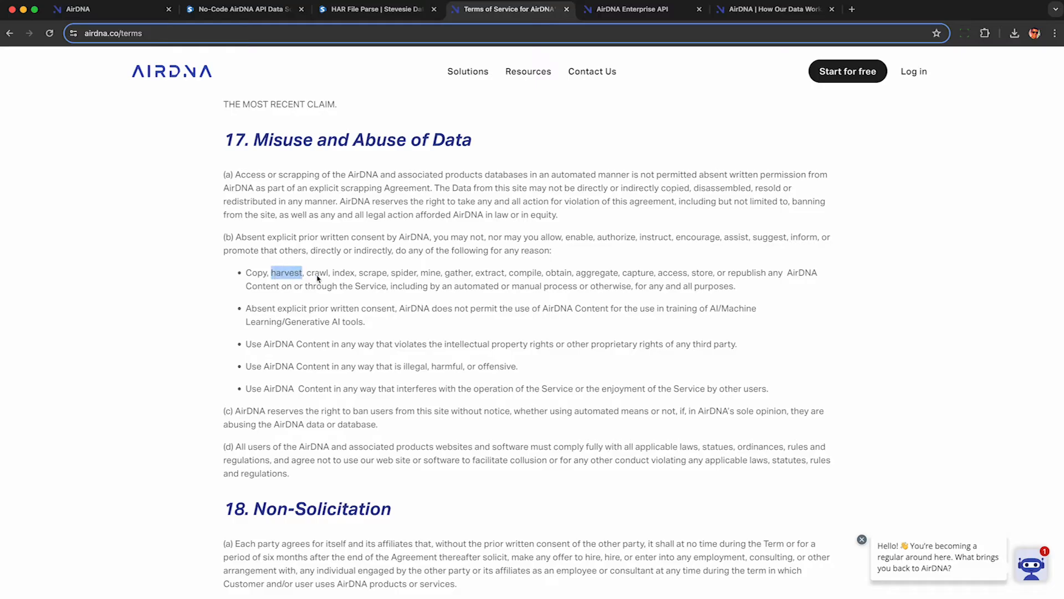
Search the terms for 'ecord' and highlight the forbidden scraping actions and AI-training restriction
{"action": "key", "text": "ctrl+f"}
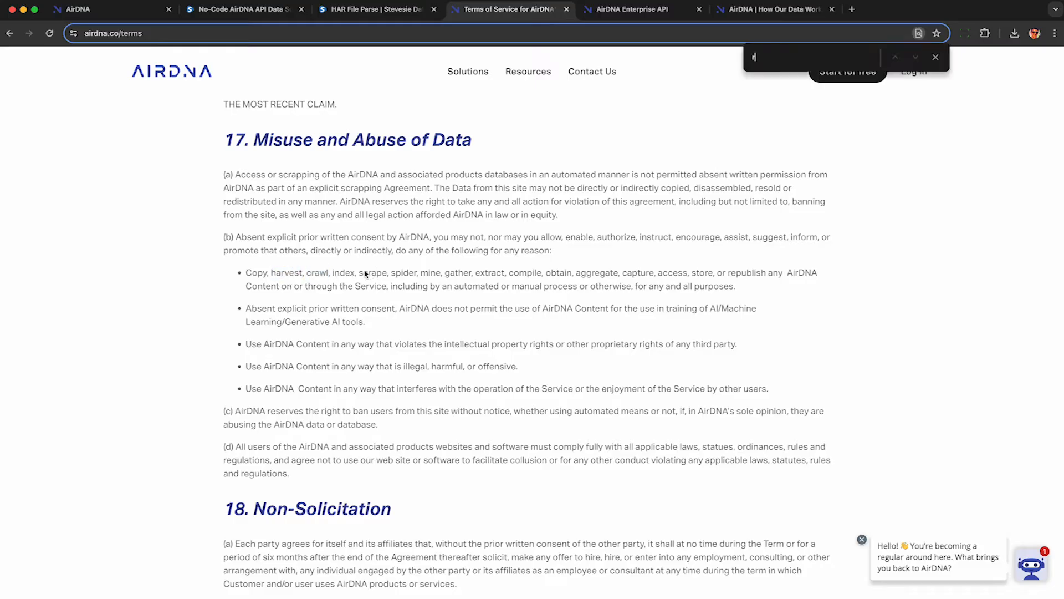
{"action": "type", "text": "ecord"}
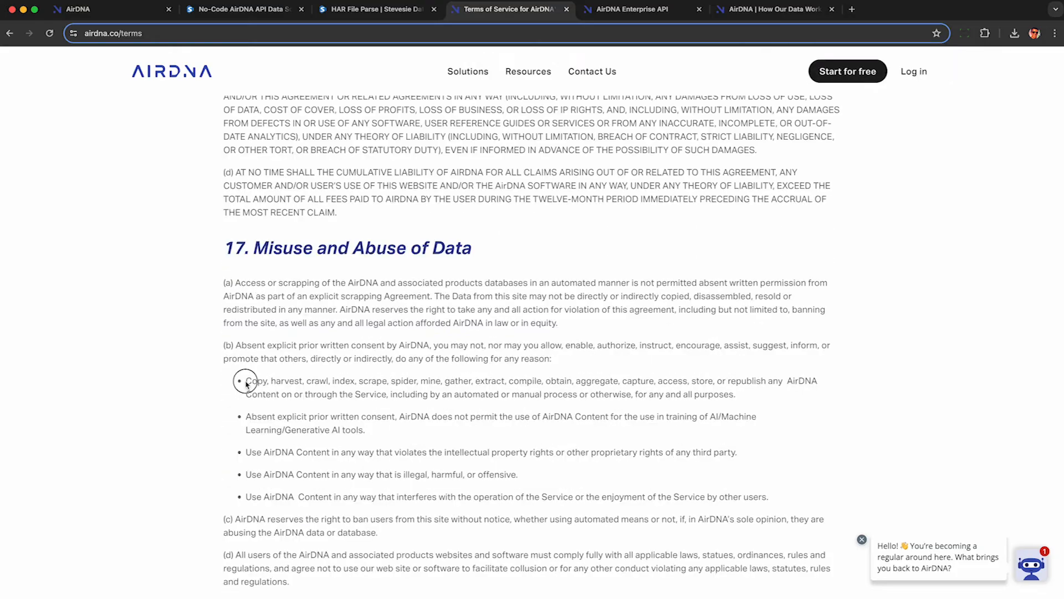
{"action": "left_click_drag", "start_coordinate": [245, 380], "coordinate": [505, 380]}
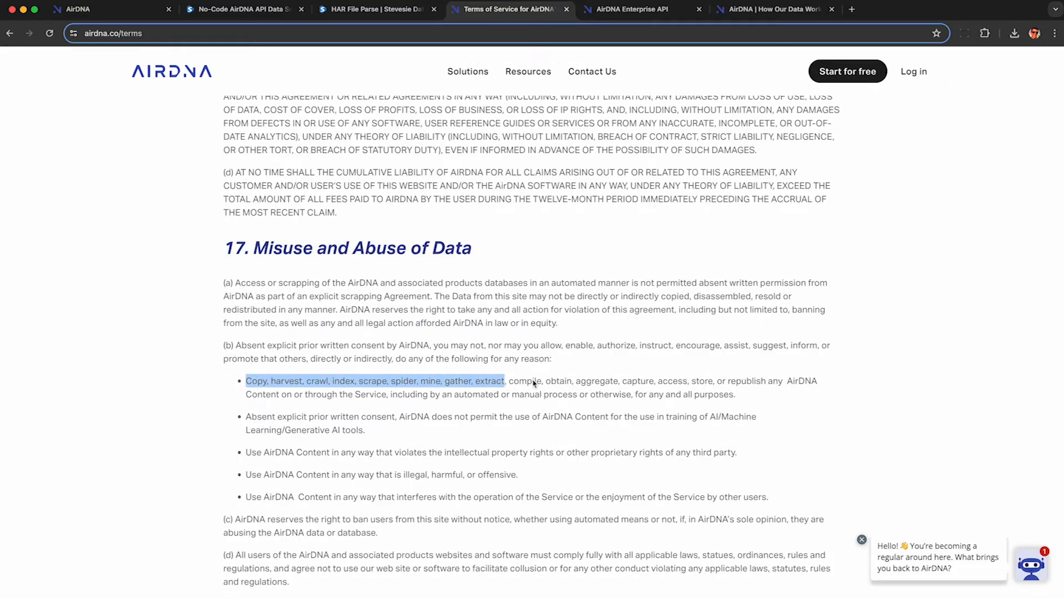
{"action": "left_click", "coordinate": [749, 387]}
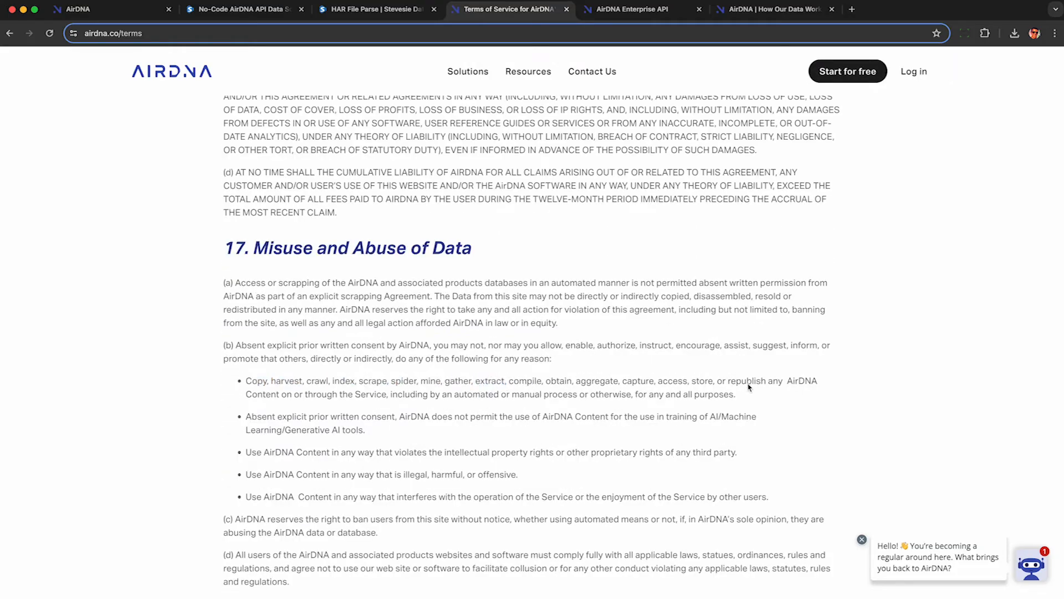
{"action": "double_click", "coordinate": [746, 381]}
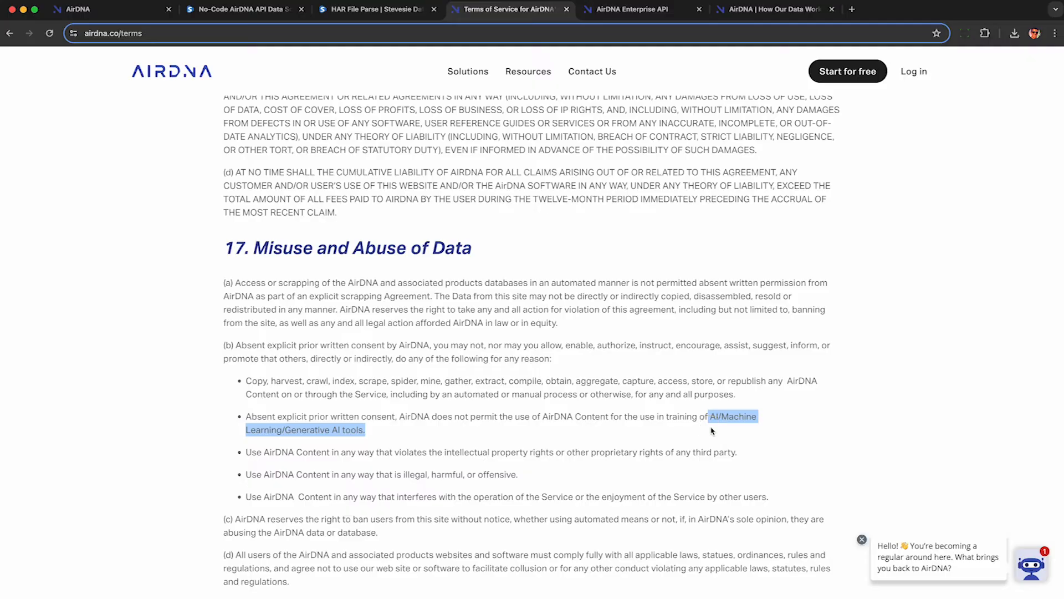
{"action": "mouse_move", "coordinate": [704, 380]}
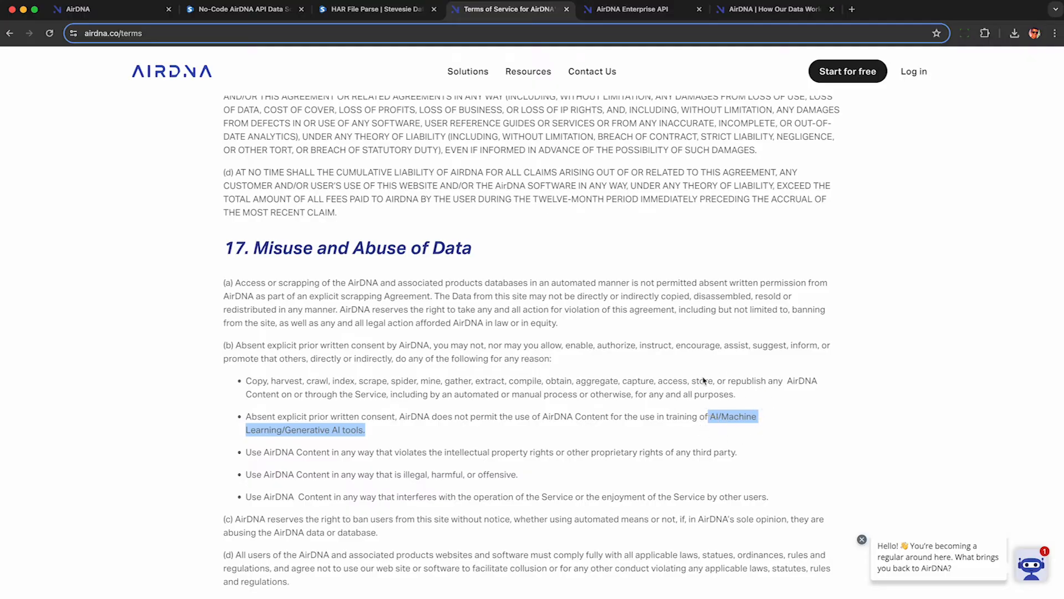
{"action": "left_click", "coordinate": [444, 453]}
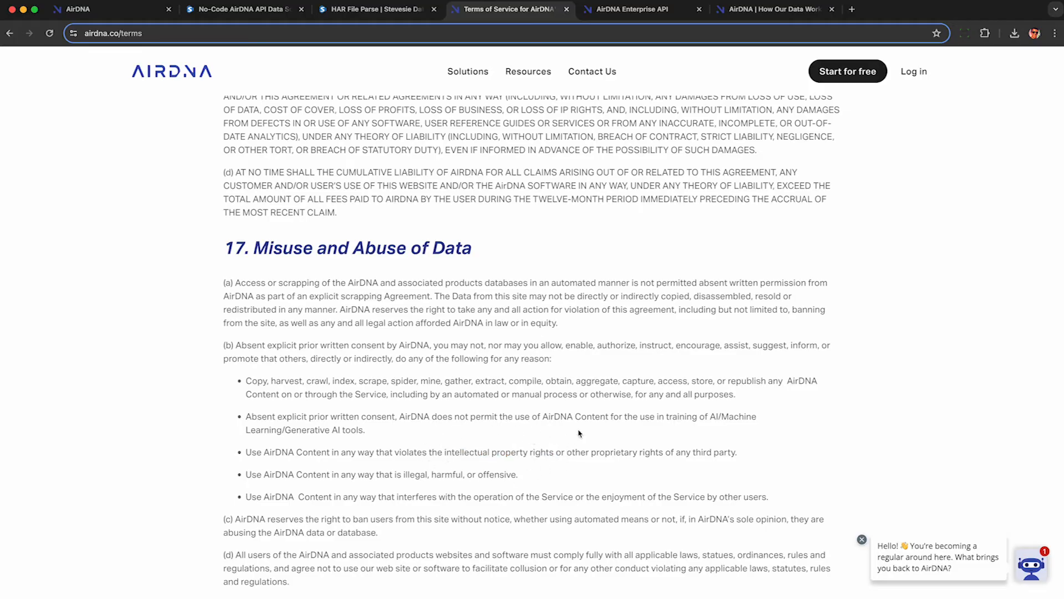
Glance at the listings tab, revisit the ban clause, then move to the Enterprise API docs
{"action": "left_click", "coordinate": [102, 8]}
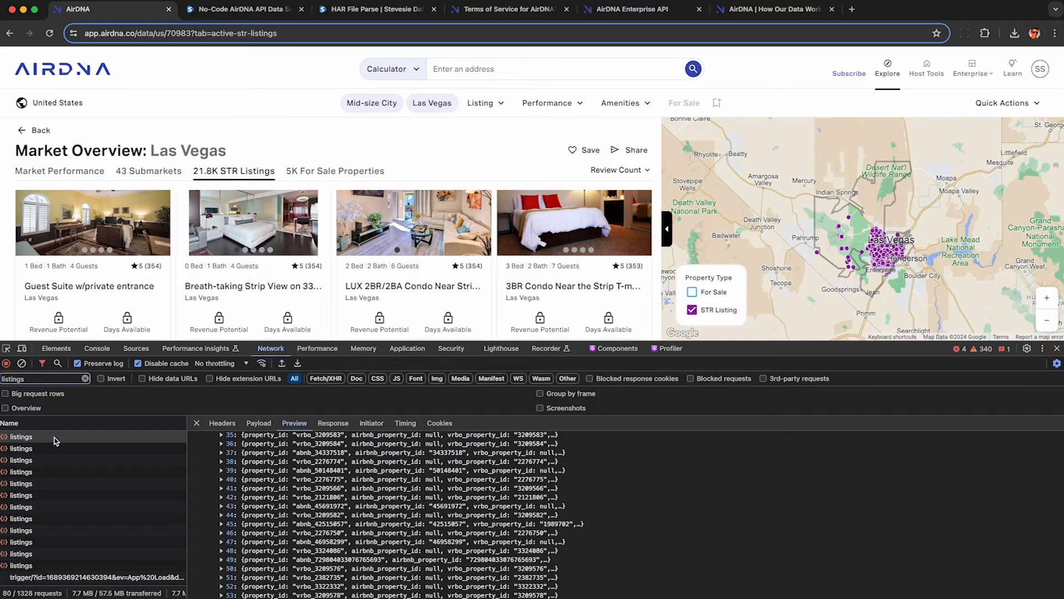
{"action": "mouse_move", "coordinate": [279, 516]}
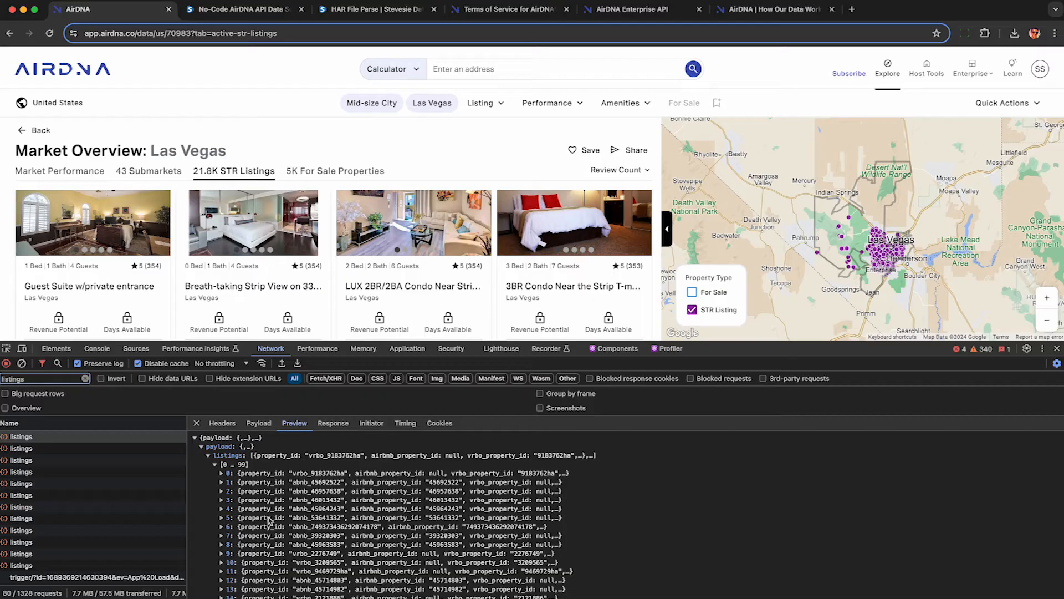
{"action": "mouse_move", "coordinate": [408, 451]}
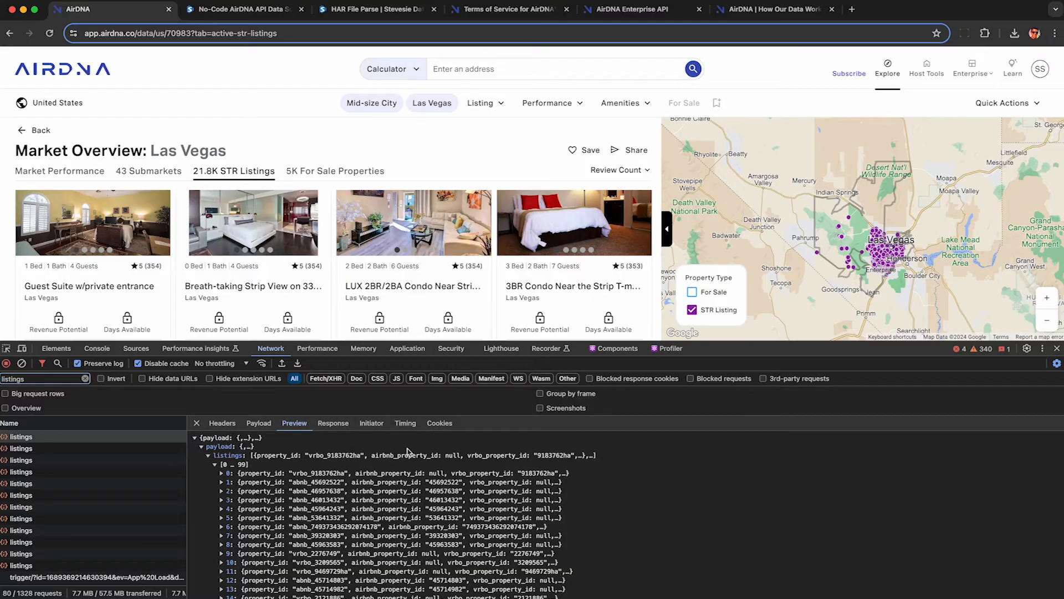
{"action": "left_click", "coordinate": [505, 9]}
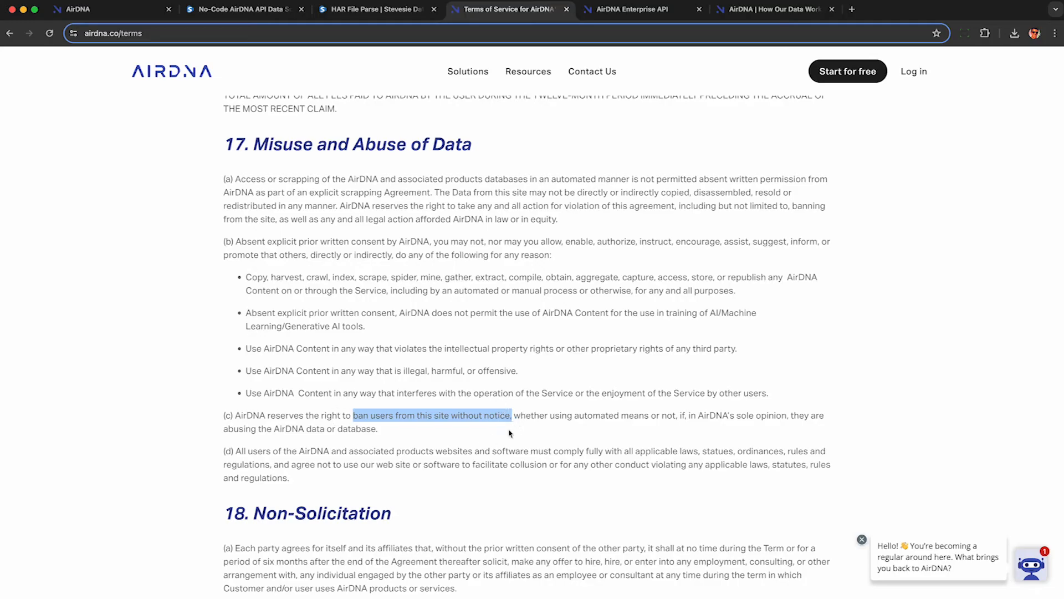
{"action": "mouse_move", "coordinate": [439, 450]}
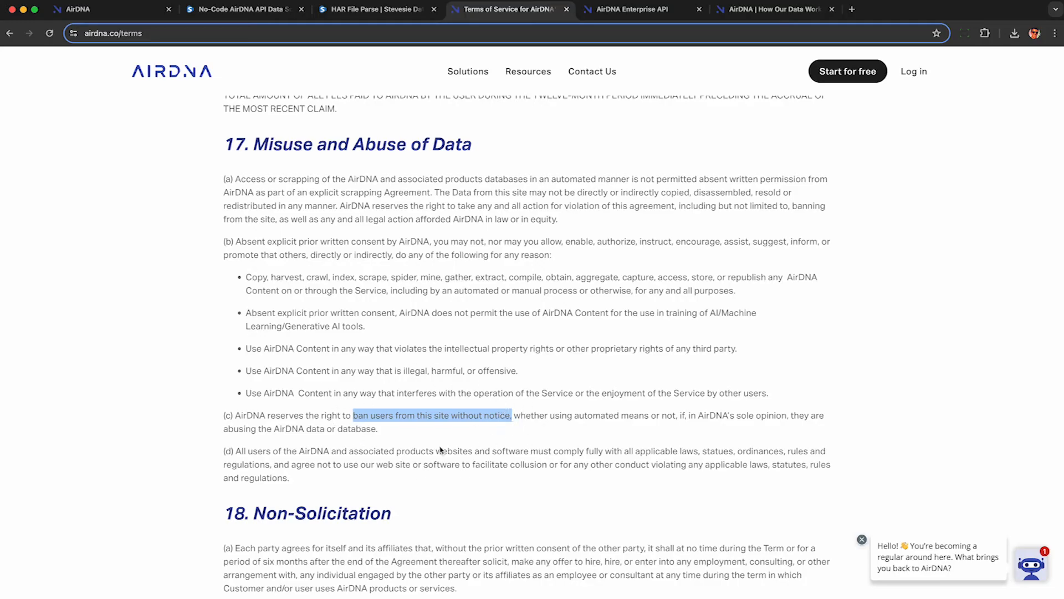
{"action": "mouse_move", "coordinate": [437, 433]}
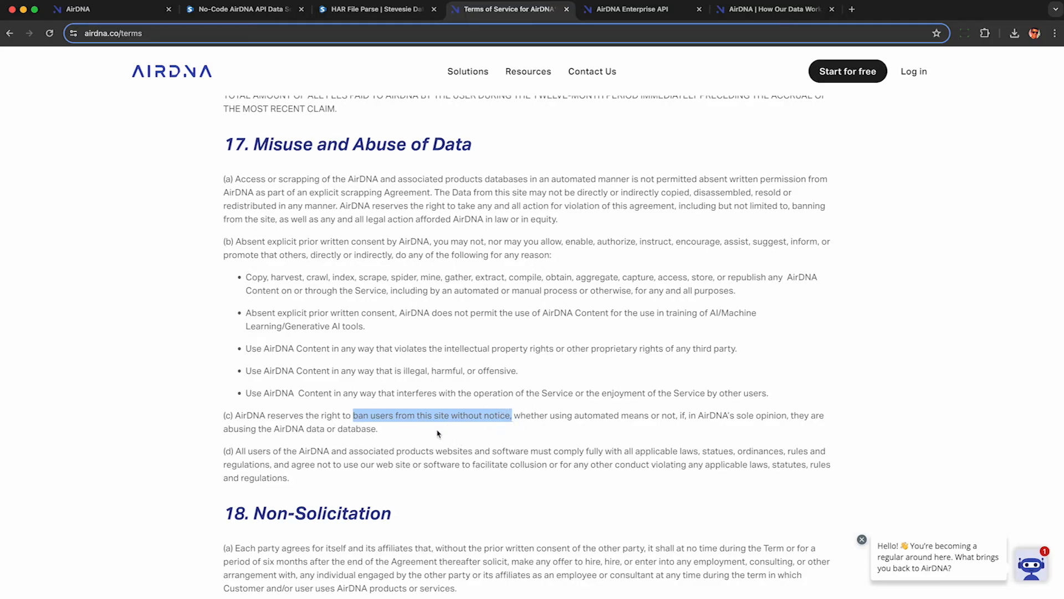
{"action": "left_click", "coordinate": [447, 408]}
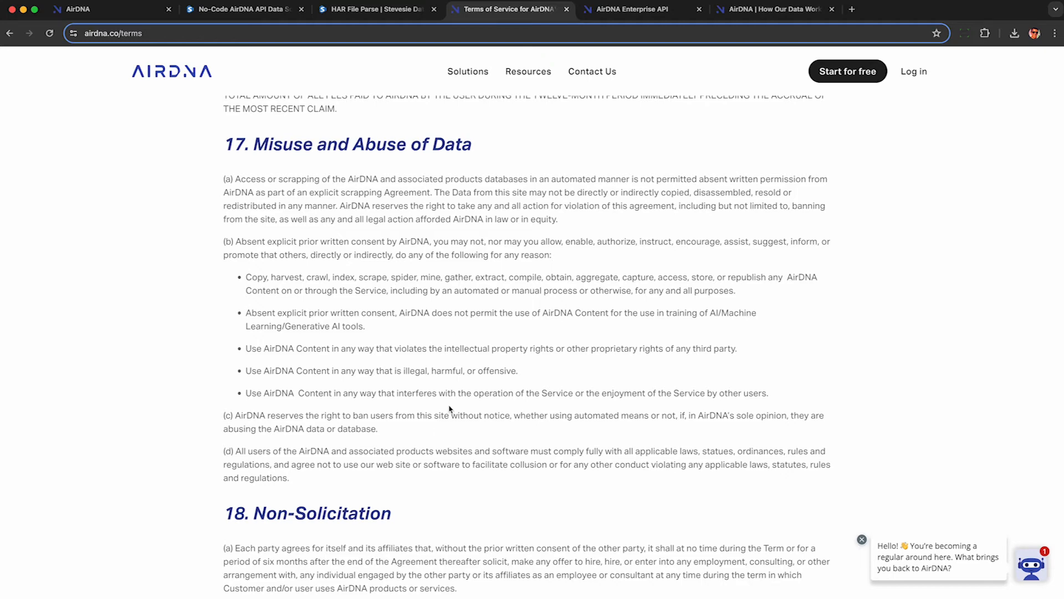
{"action": "left_click", "coordinate": [631, 8]}
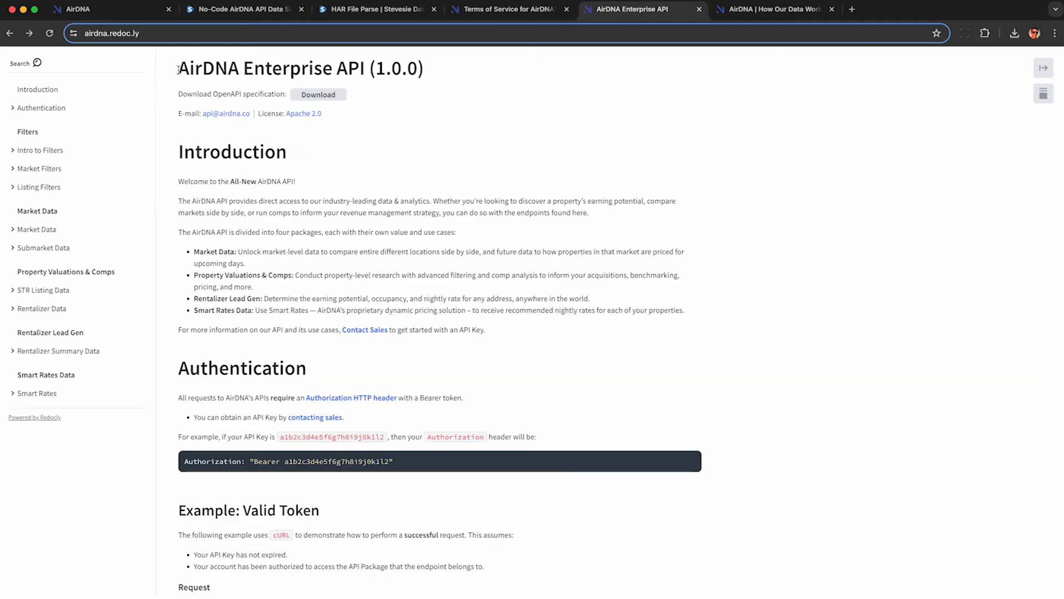
Select the API title, the Search for a Market request URL, and view Authentication
{"action": "double_click", "coordinate": [204, 67]}
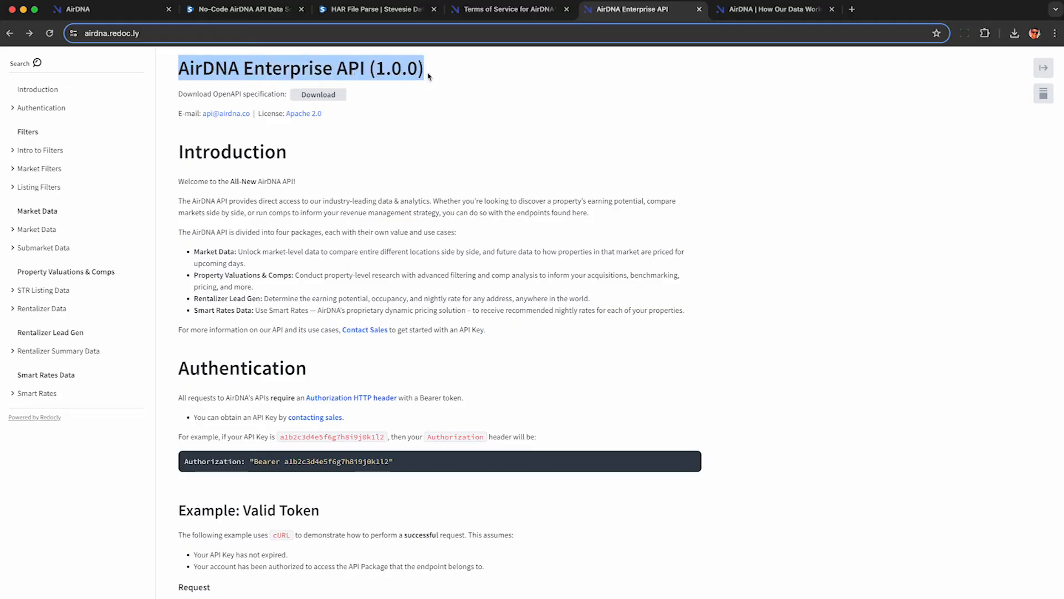
{"action": "mouse_move", "coordinate": [339, 88]}
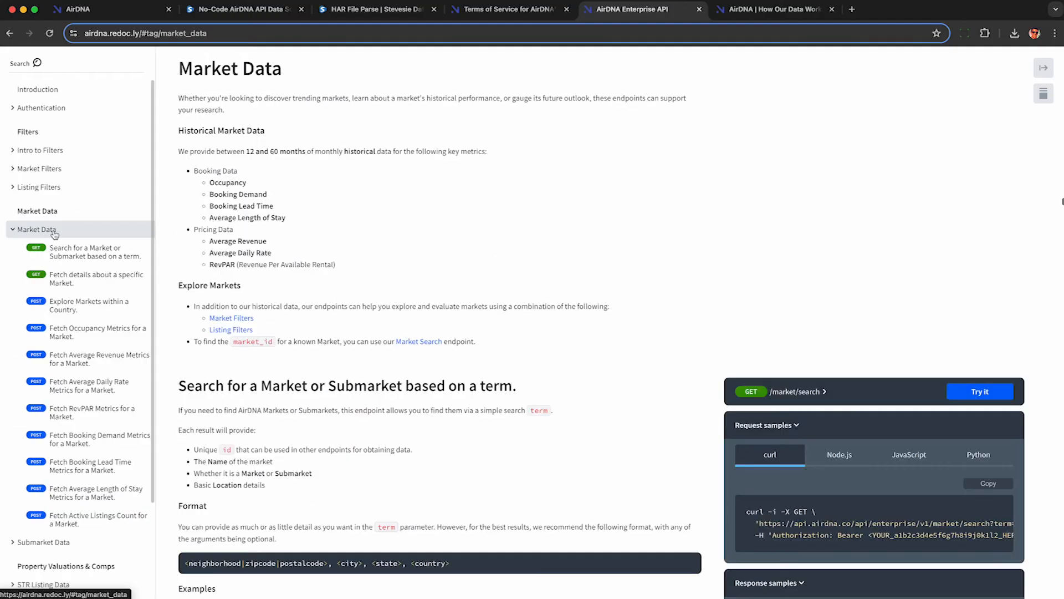
{"action": "left_click", "coordinate": [94, 251]}
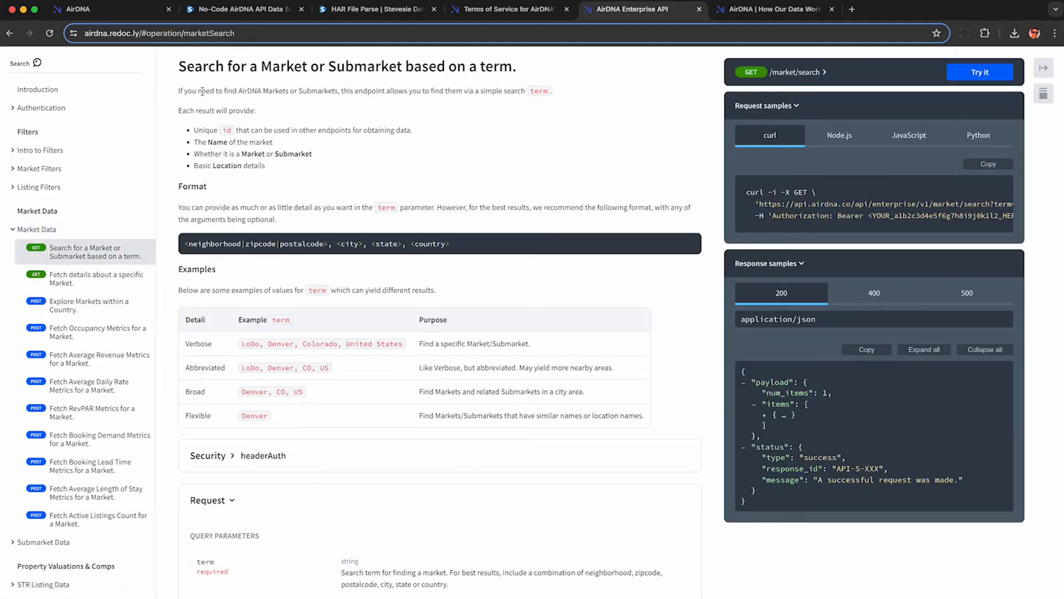
{"action": "triple_click", "coordinate": [345, 66]}
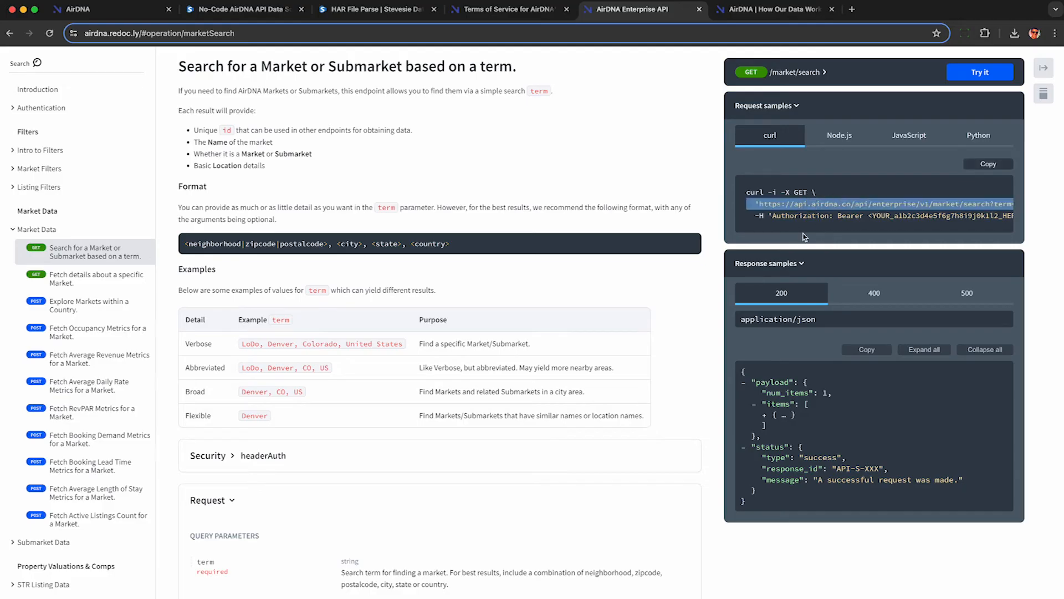
{"action": "left_click", "coordinate": [37, 89]}
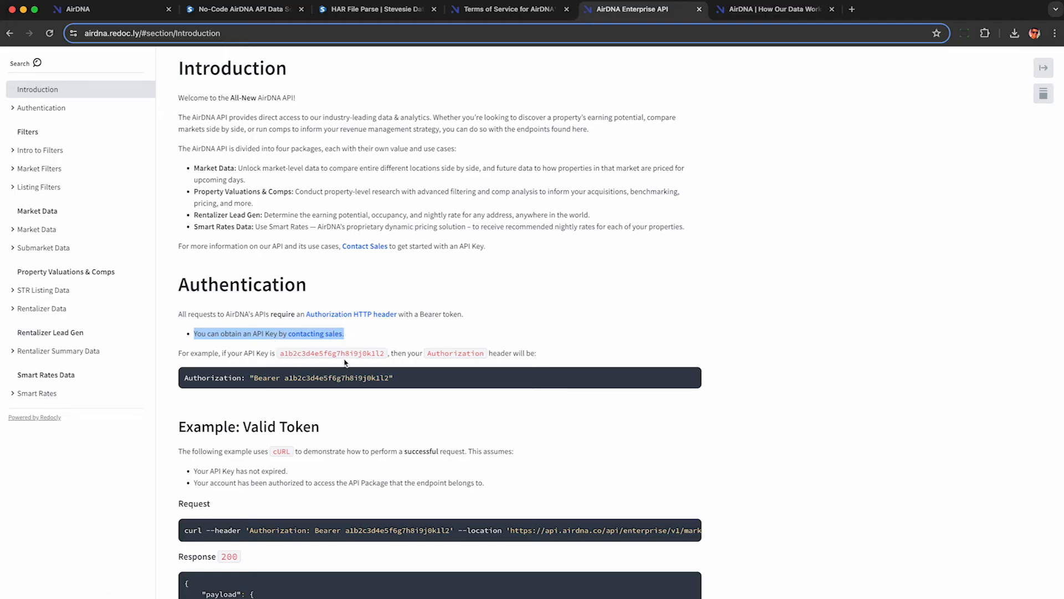
{"action": "mouse_move", "coordinate": [321, 321]}
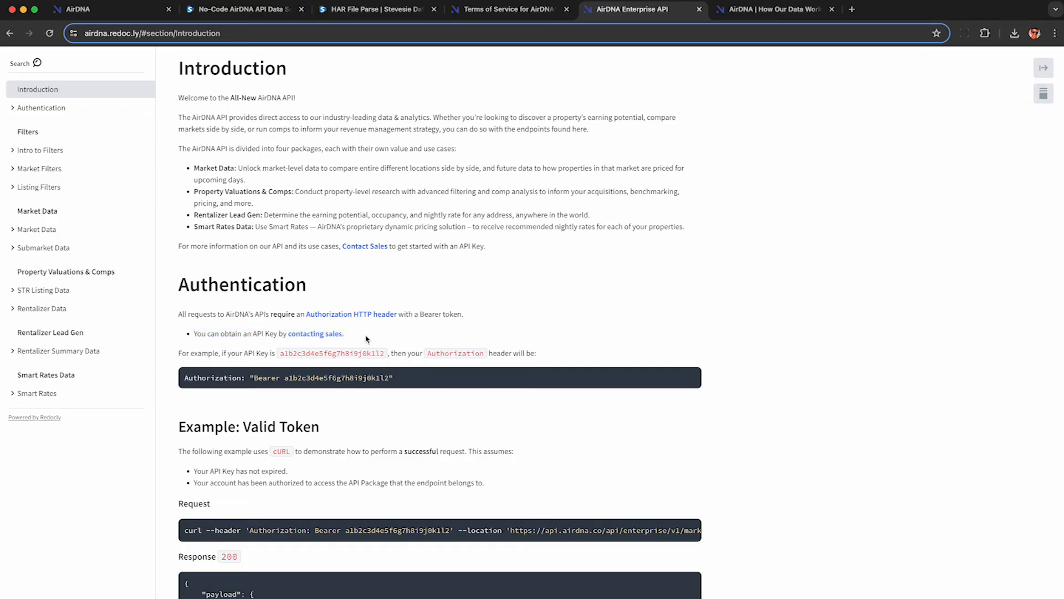
{"action": "mouse_move", "coordinate": [383, 487]}
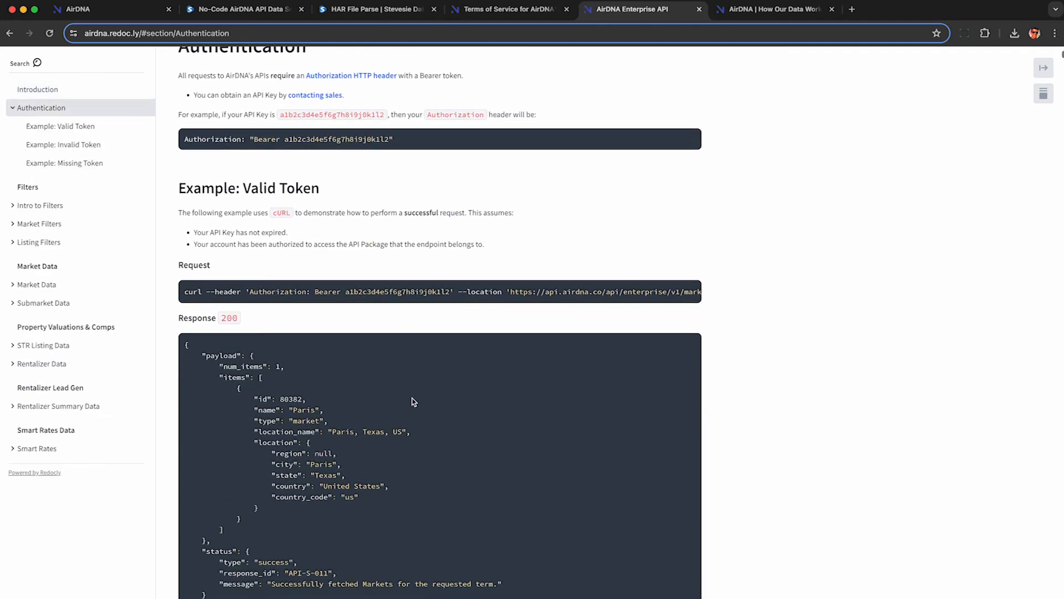
{"action": "left_click", "coordinate": [774, 9]}
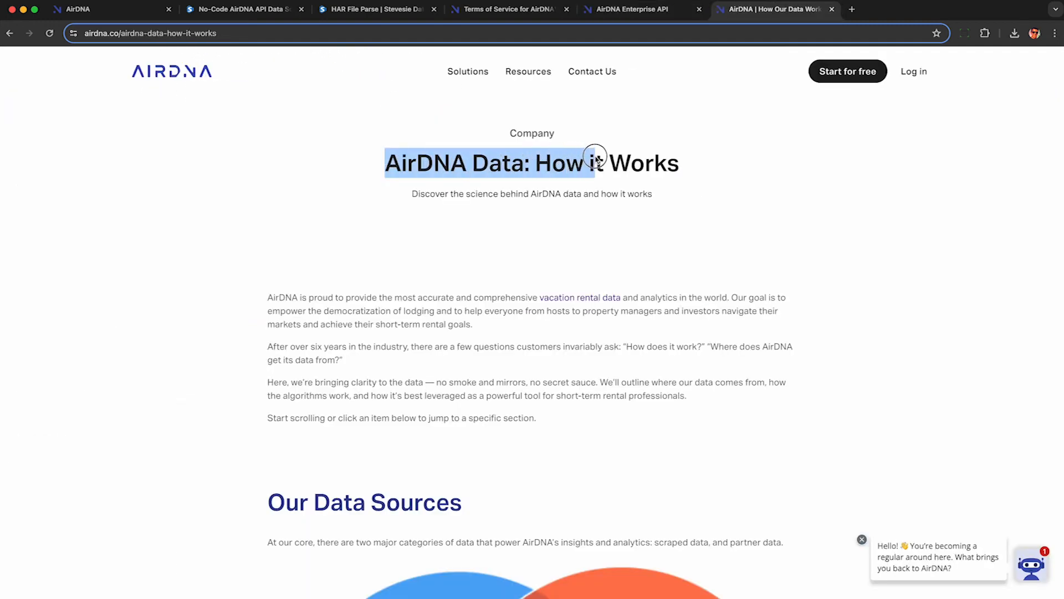
Scroll the How It Works page, highlighting the strong, mutual platform relationships claim
{"action": "scroll", "scroll_direction": "down", "scroll_amount": 3}
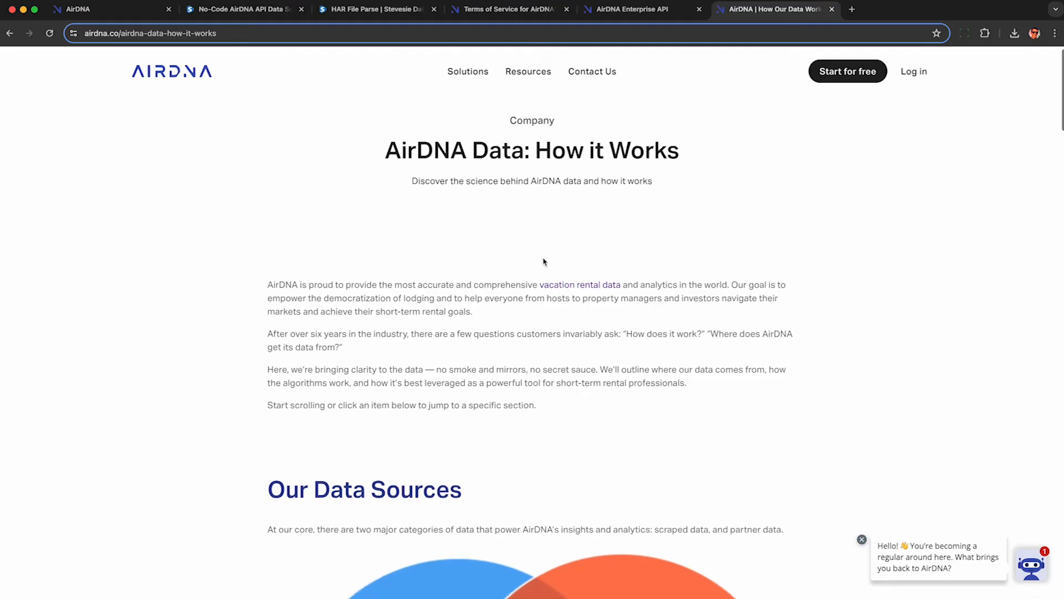
{"action": "scroll", "scroll_direction": "down", "scroll_amount": 3}
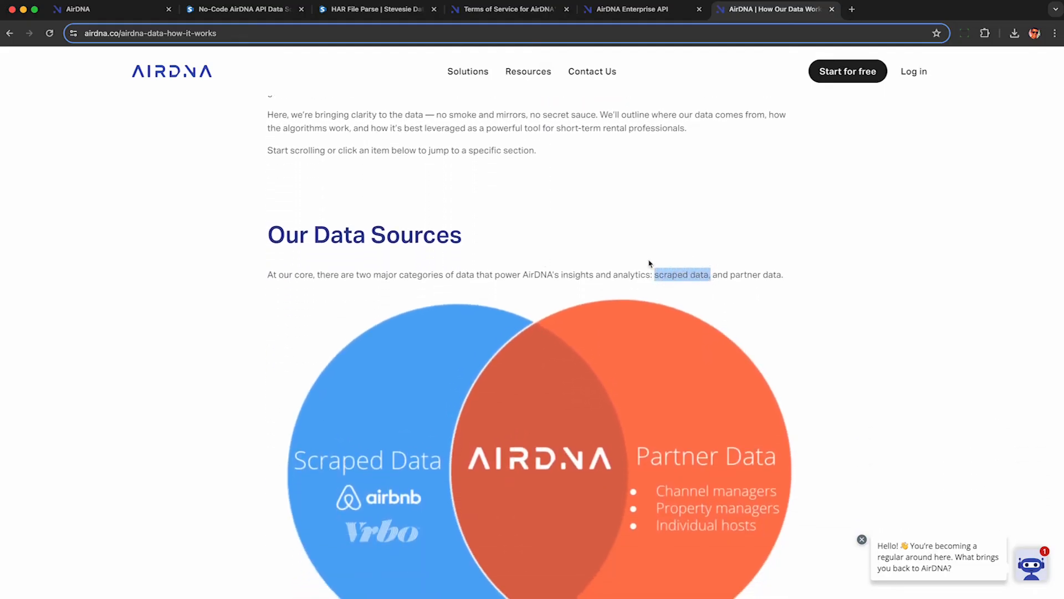
{"action": "scroll", "scroll_direction": "down", "scroll_amount": 3}
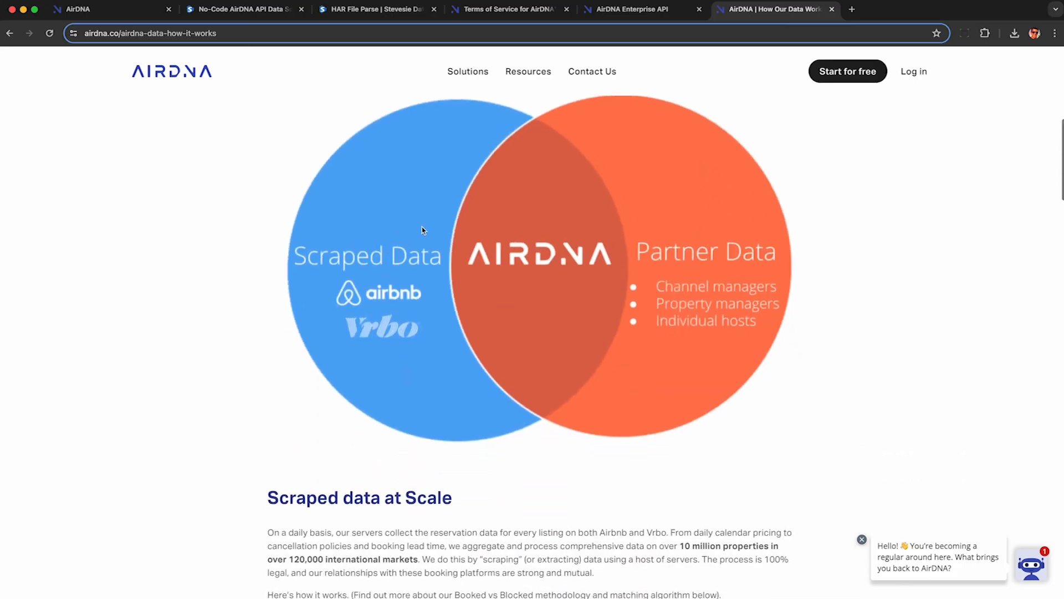
{"action": "scroll", "scroll_direction": "down", "scroll_amount": 3}
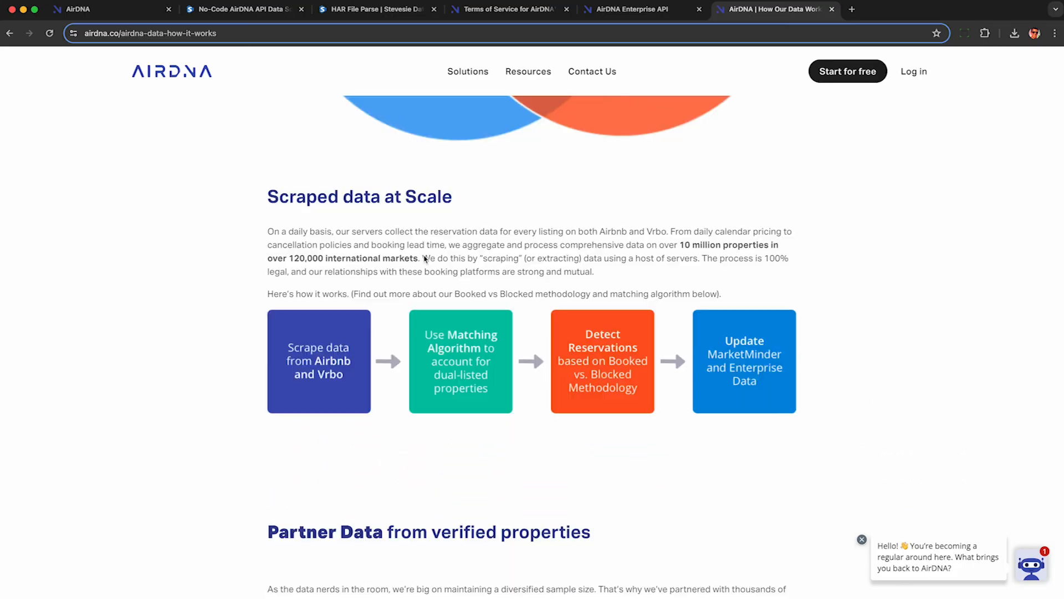
{"action": "left_click_drag", "start_coordinate": [422, 258], "coordinate": [593, 271]}
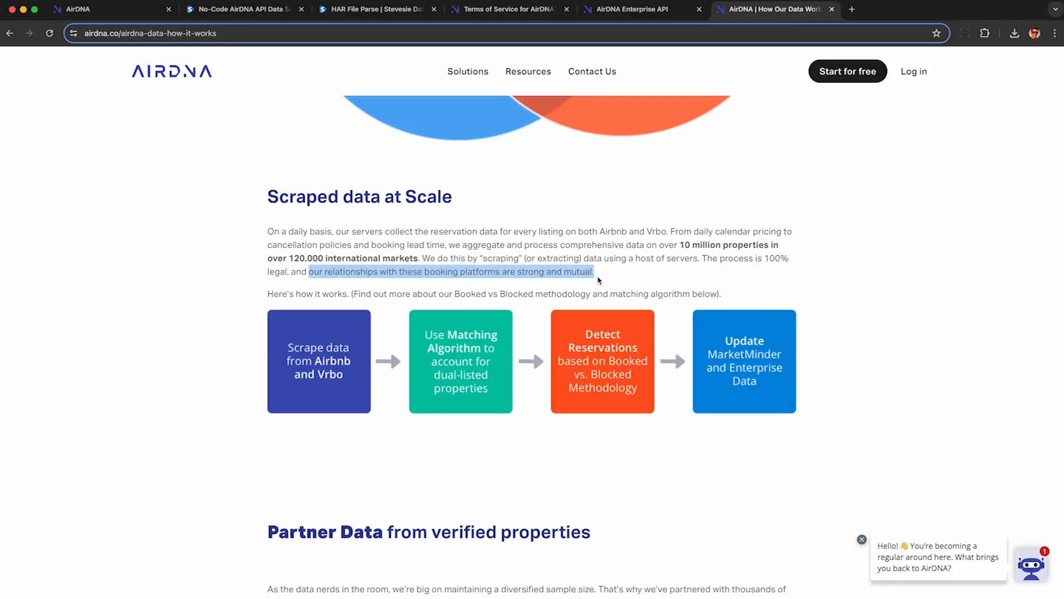
{"action": "mouse_move", "coordinate": [472, 281]}
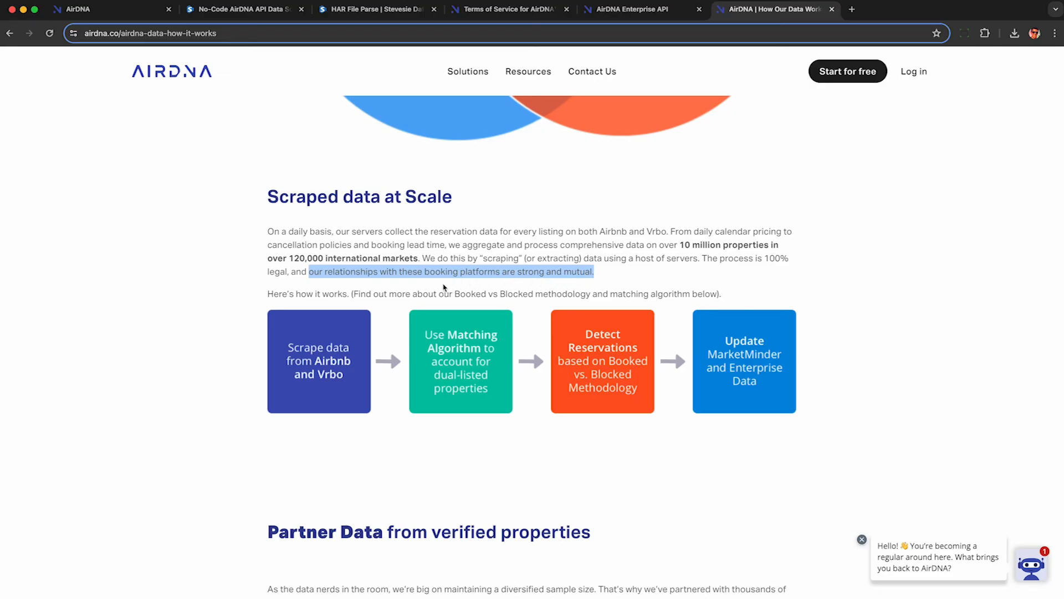
{"action": "scroll", "scroll_direction": "down", "scroll_amount": 3}
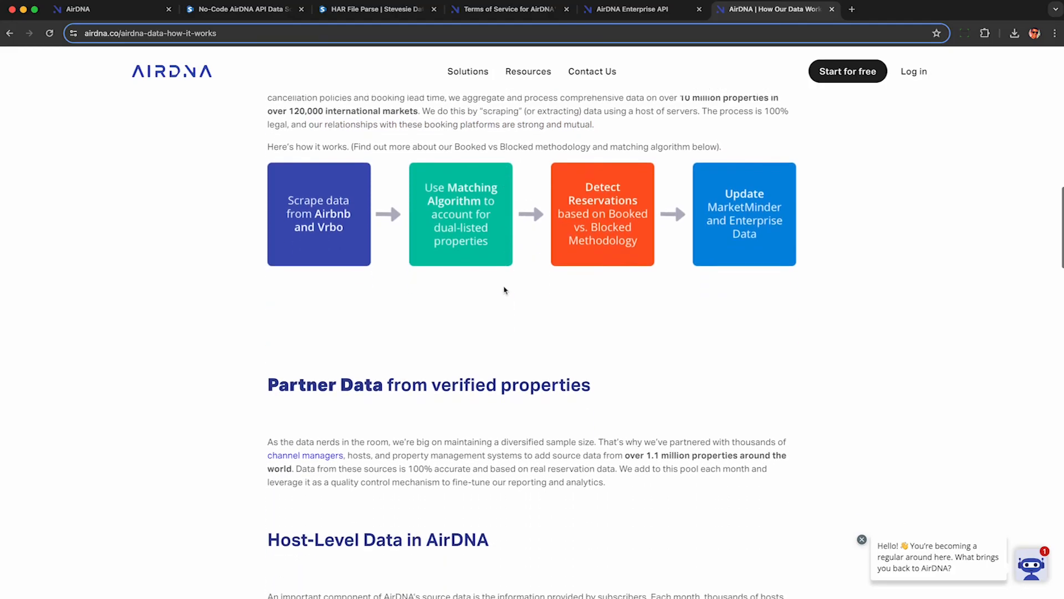
{"action": "scroll", "scroll_direction": "down", "scroll_amount": 3}
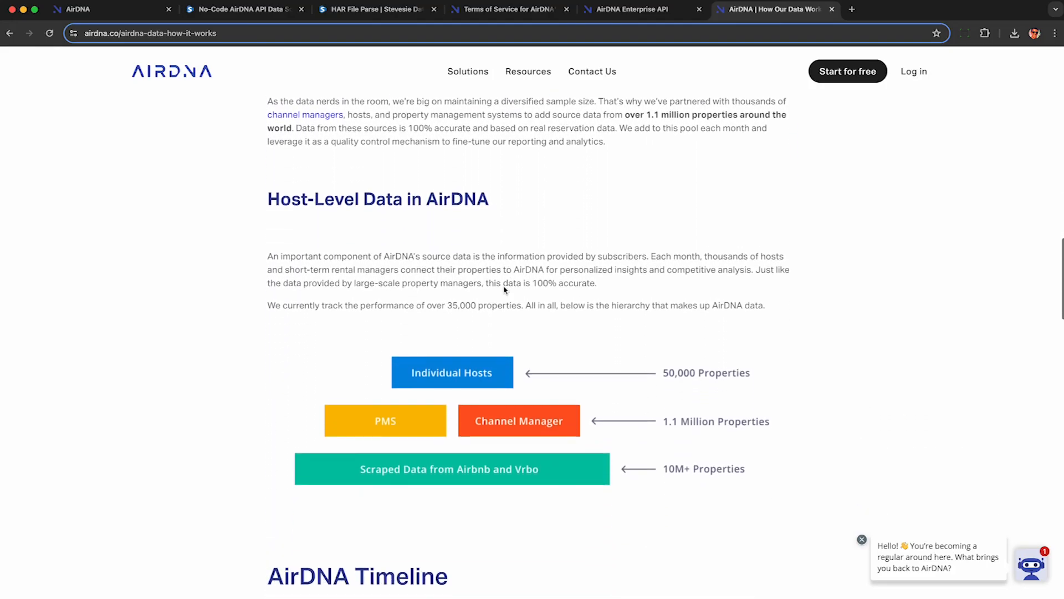
{"action": "scroll", "scroll_direction": "down", "scroll_amount": 3}
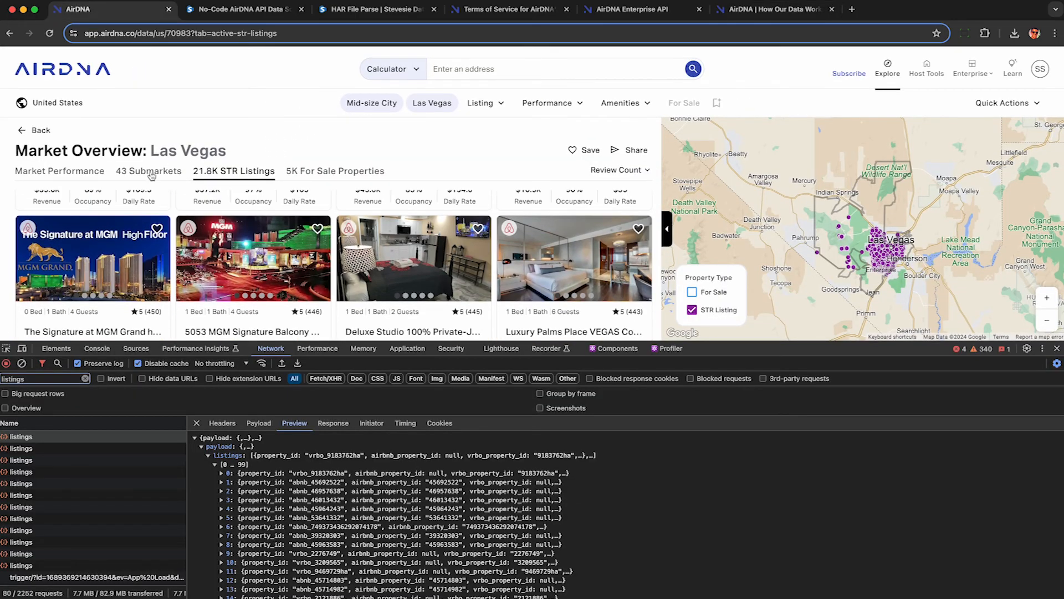
Open View Plans from the locked Submarkets tab and highlight the business APIs & Integrations offering
{"action": "left_click", "coordinate": [148, 170]}
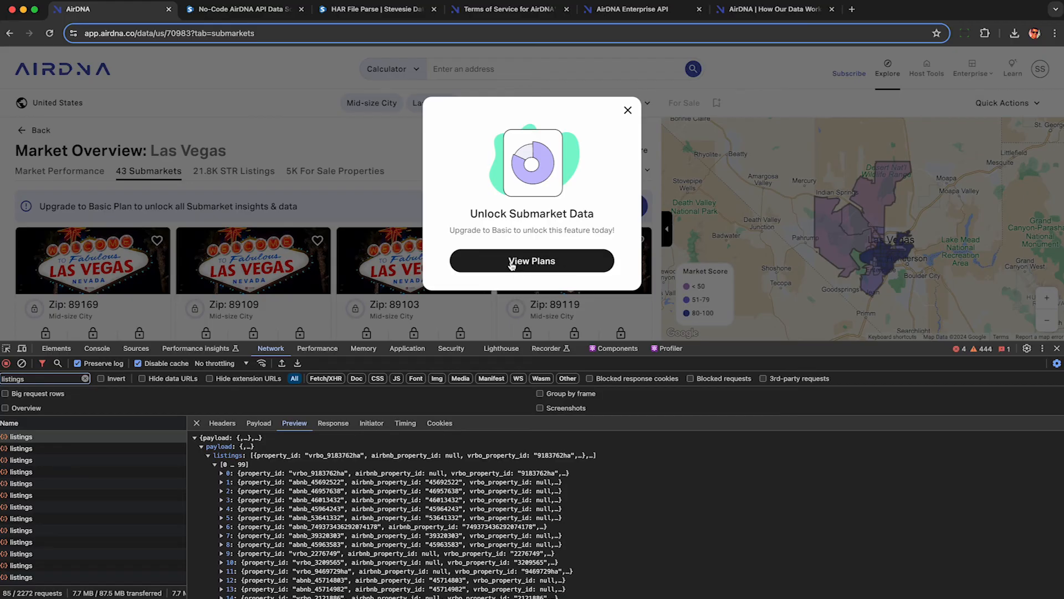
{"action": "mouse_move", "coordinate": [325, 248]}
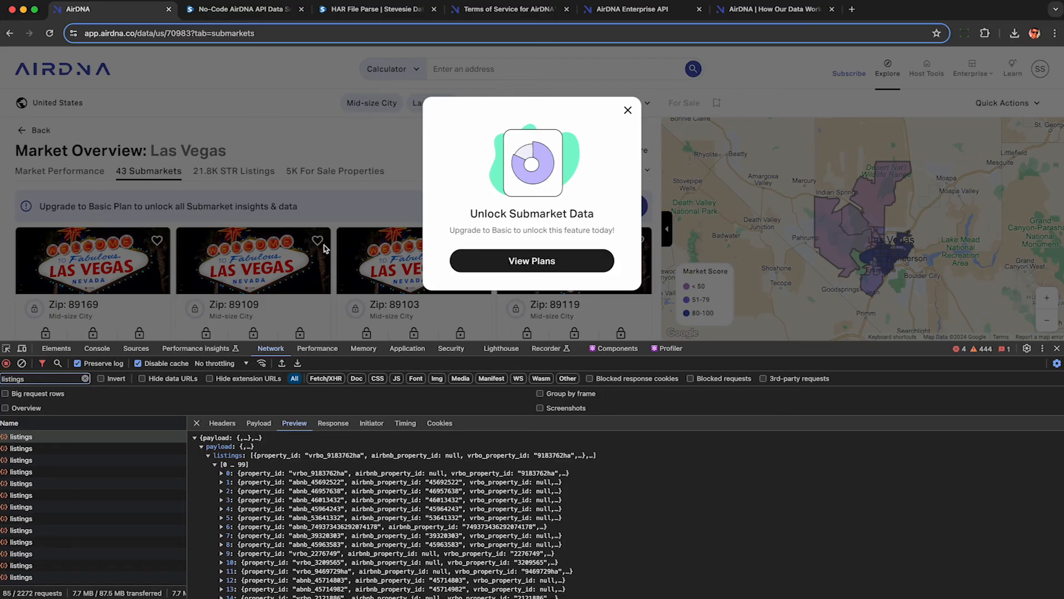
{"action": "left_click", "coordinate": [531, 260]}
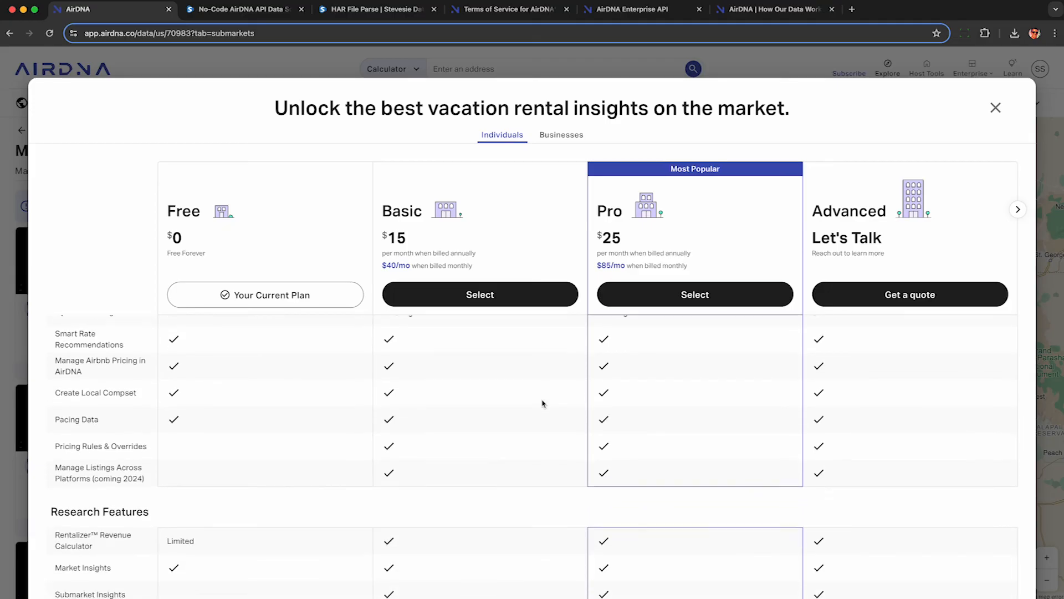
{"action": "scroll", "scroll_direction": "down", "scroll_amount": 3}
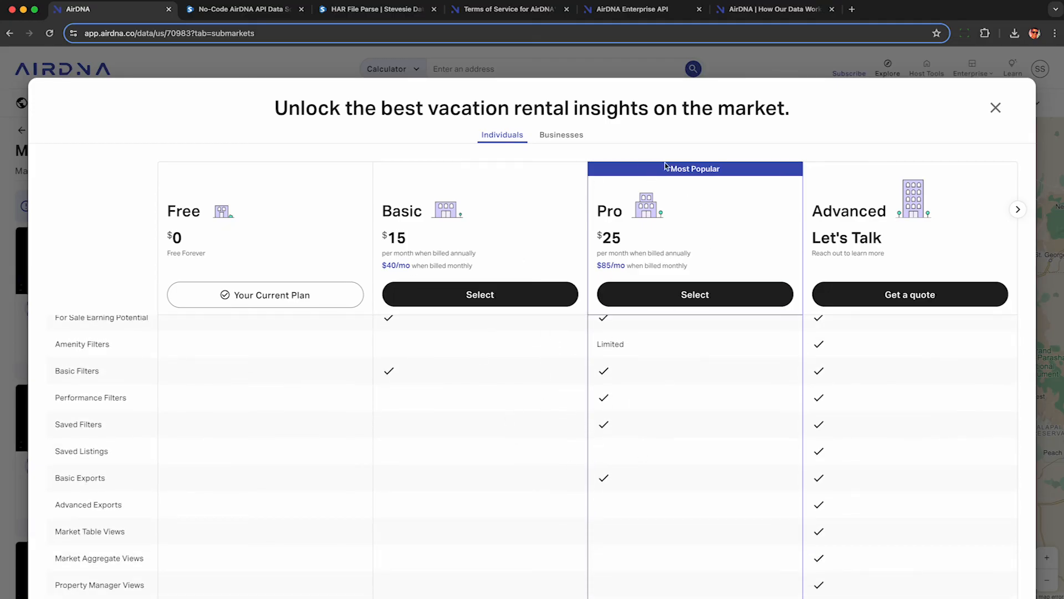
{"action": "left_click", "coordinate": [561, 134]}
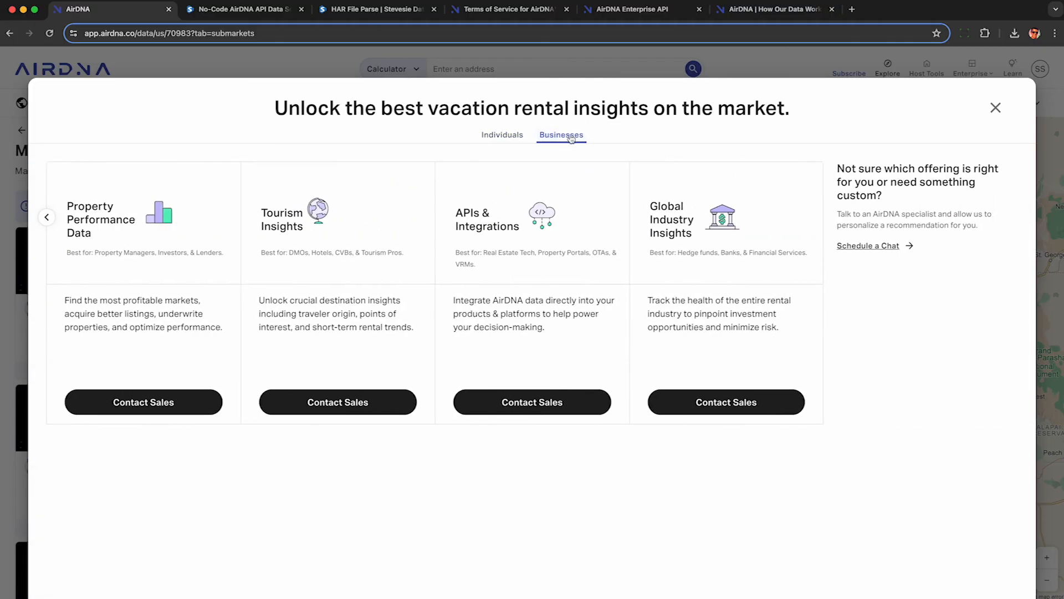
{"action": "double_click", "coordinate": [486, 219]}
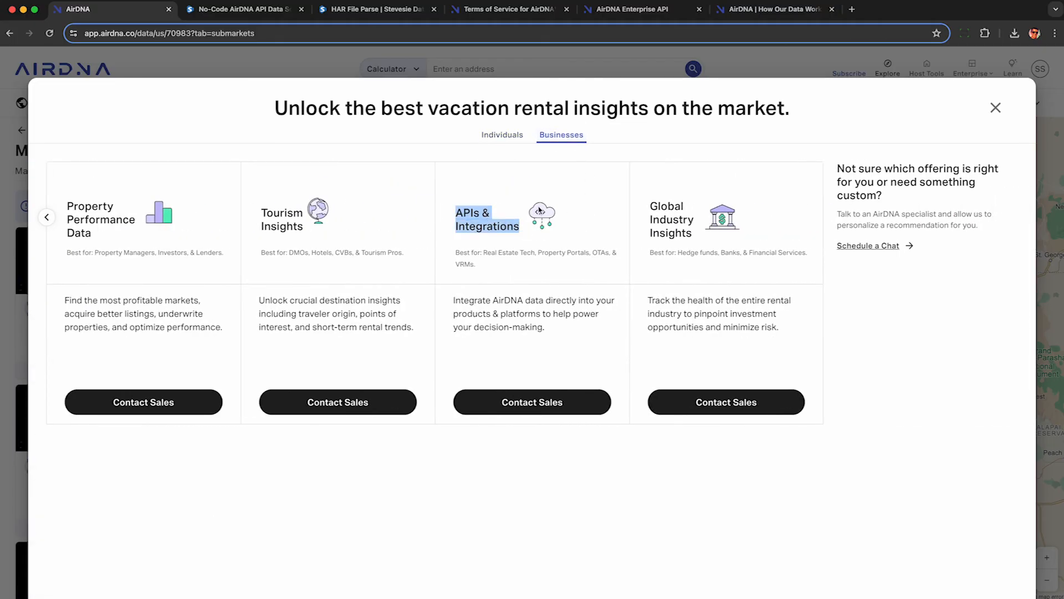
{"action": "mouse_move", "coordinate": [557, 245]}
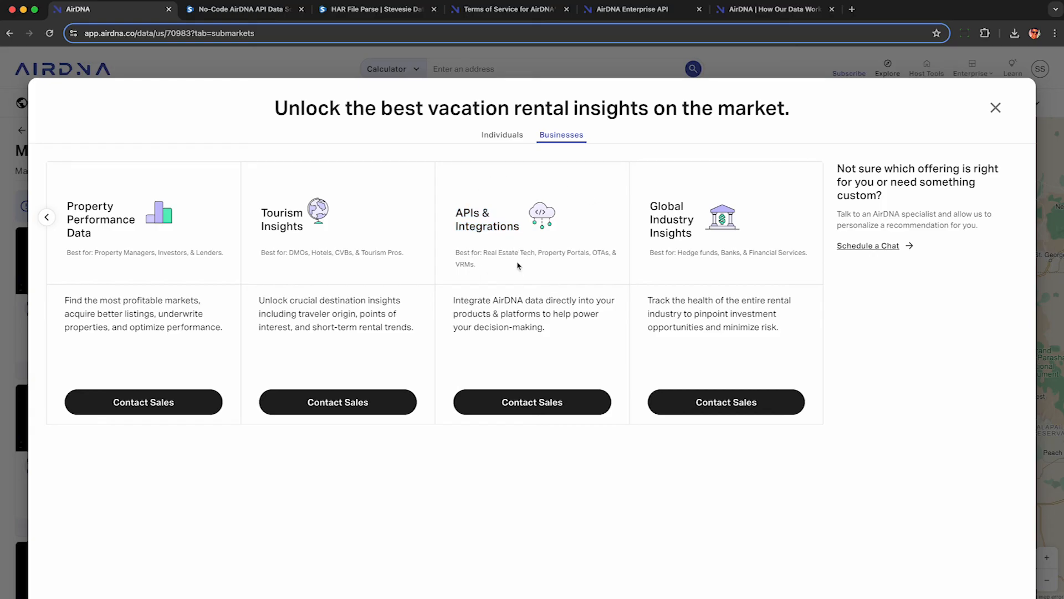
{"action": "left_click", "coordinate": [995, 107]}
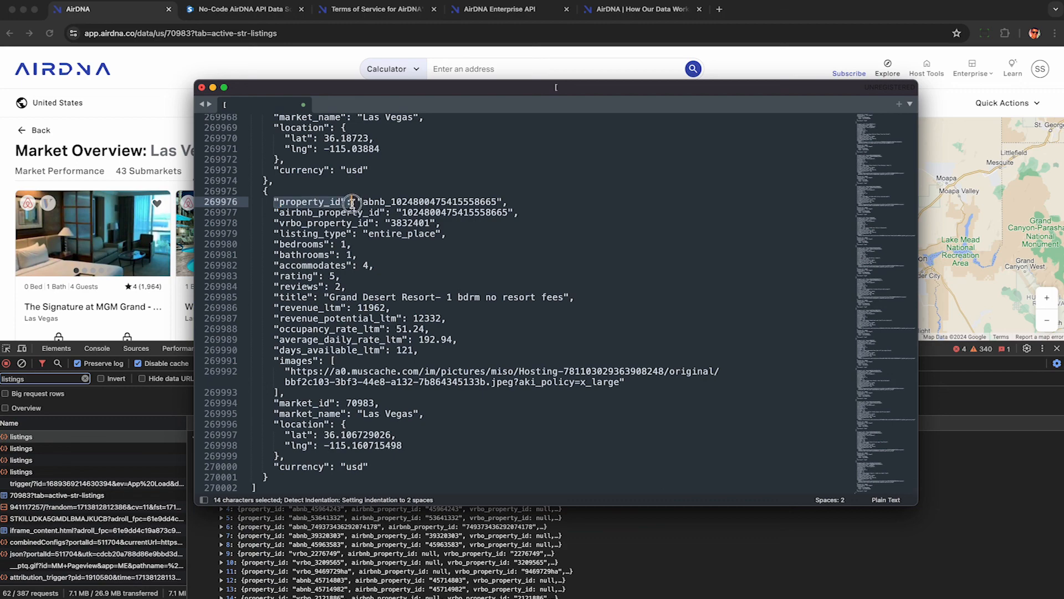
Search the JSON for "property_id":, then scroll across the payload.listings columns in Excel
{"action": "type", "text": "\"property_id\":"}
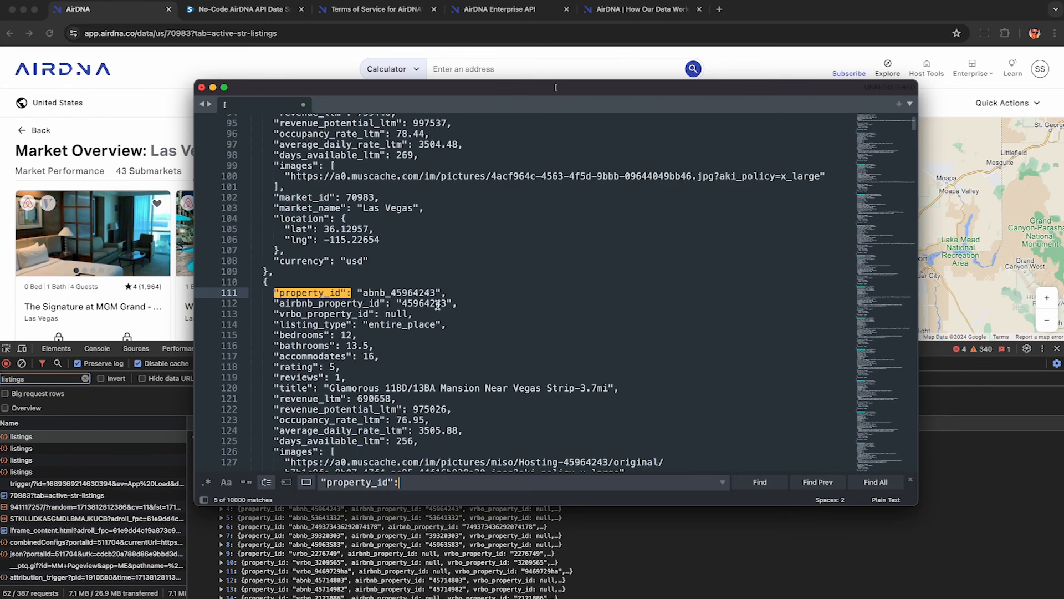
{"action": "left_click", "coordinate": [149, 170]}
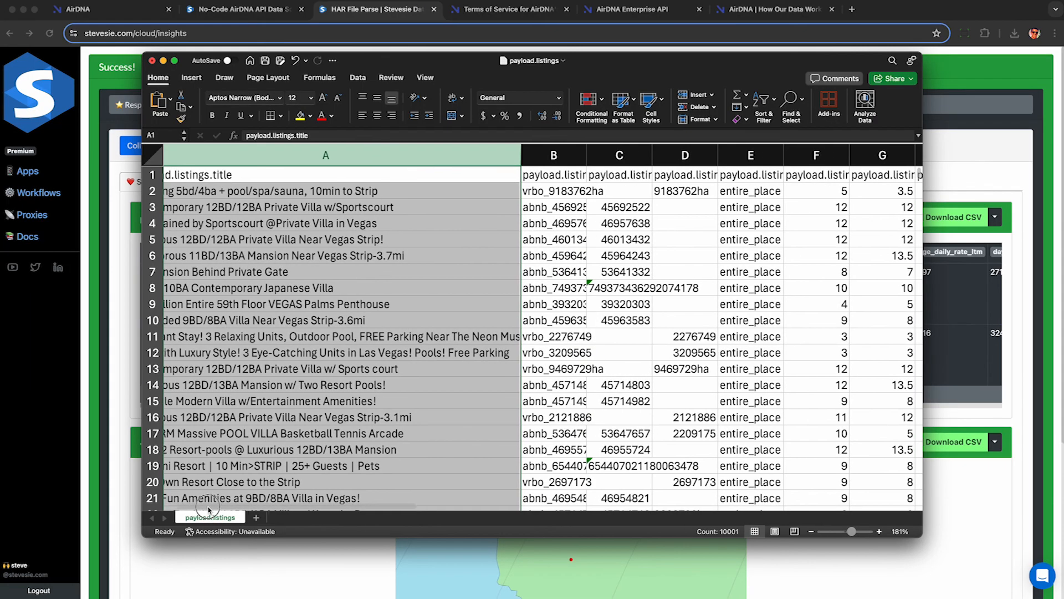
{"action": "scroll", "scroll_direction": "right", "scroll_amount": 3}
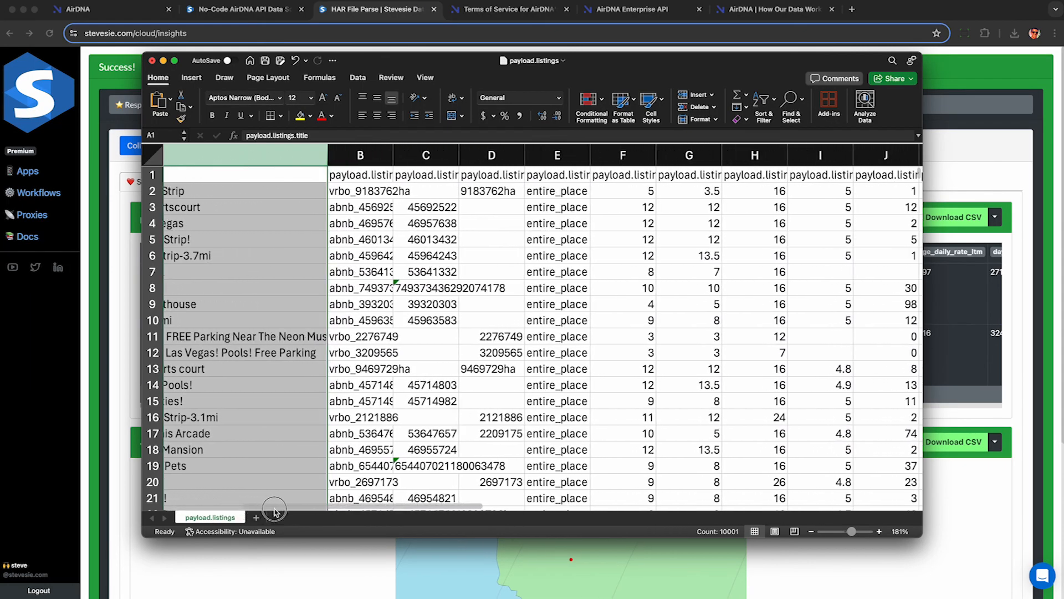